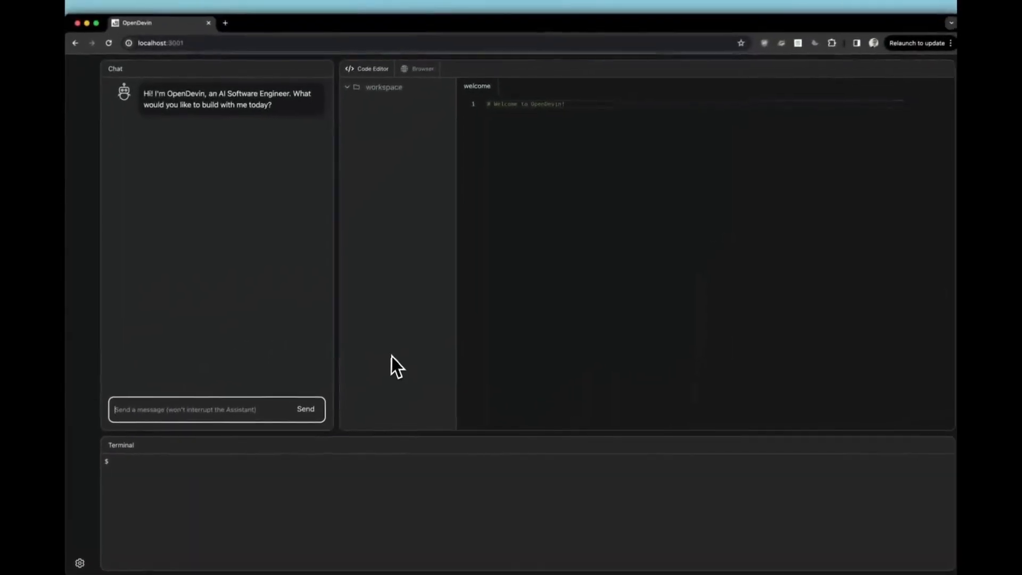
# Step: Draft the chat request 'create a python script that takes a url and scrapes all text and titles…'
pyautogui.write('create a python script')
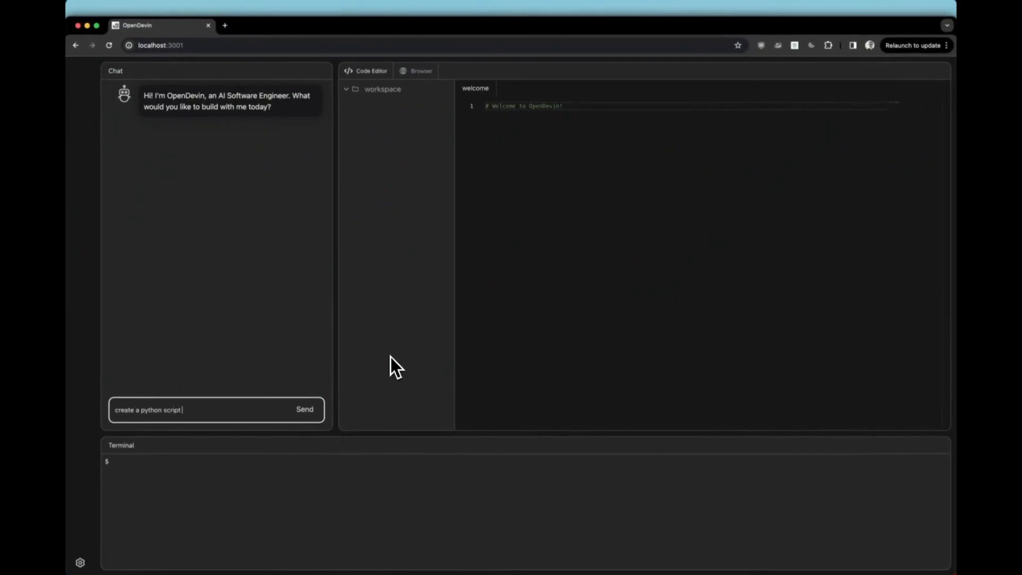
pyautogui.write('that takes a url and s')
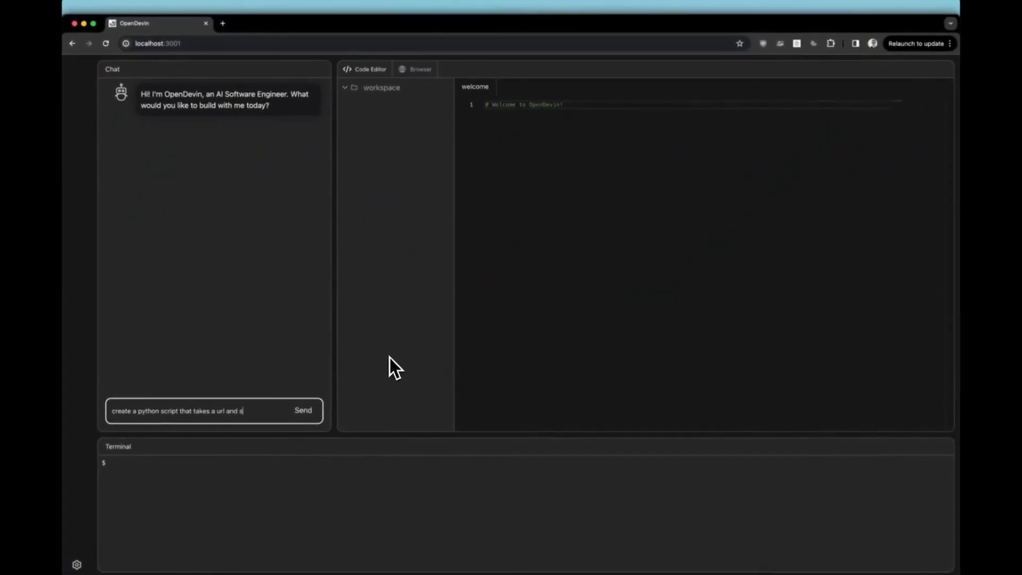
pyautogui.write('crapes all text and titles')
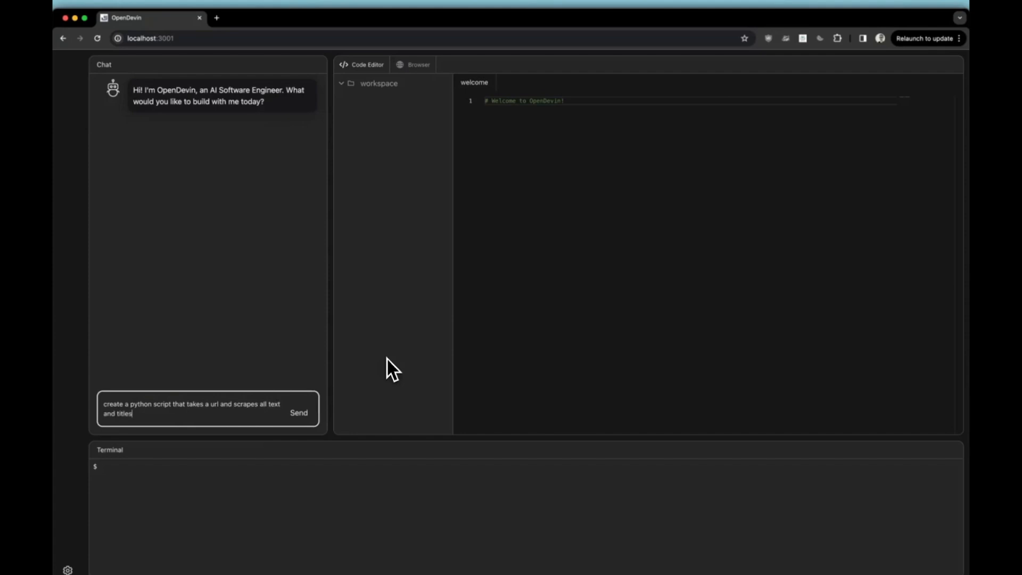
pyautogui.write('from a website then co')
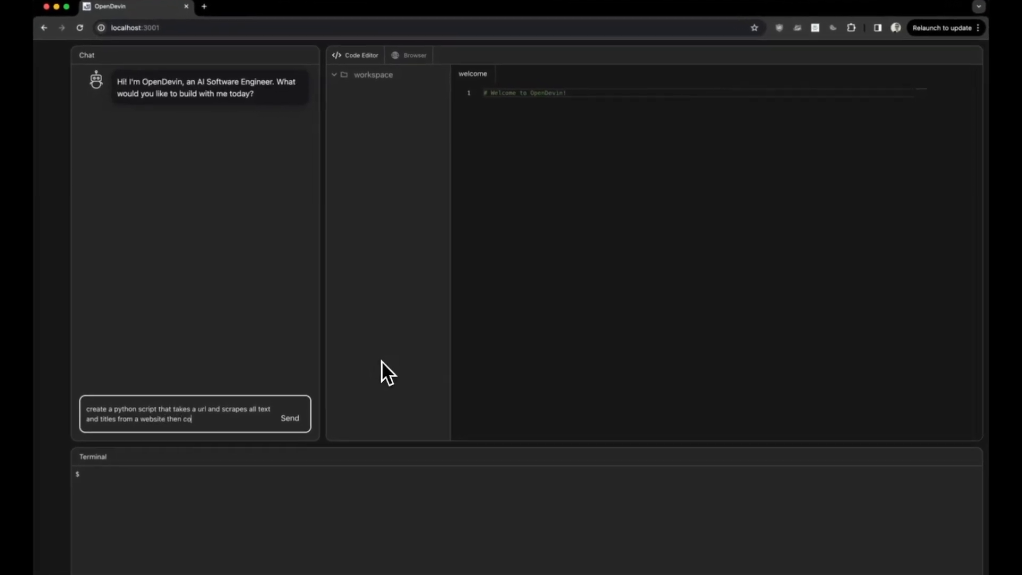
pyautogui.write('nverts that to a ma')
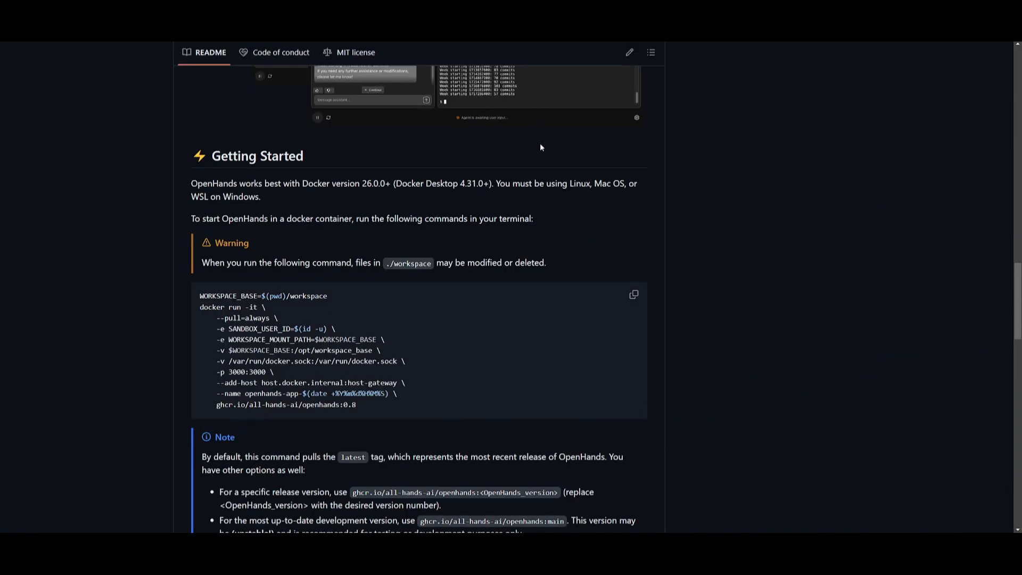
pyautogui.moveTo(640, 179)
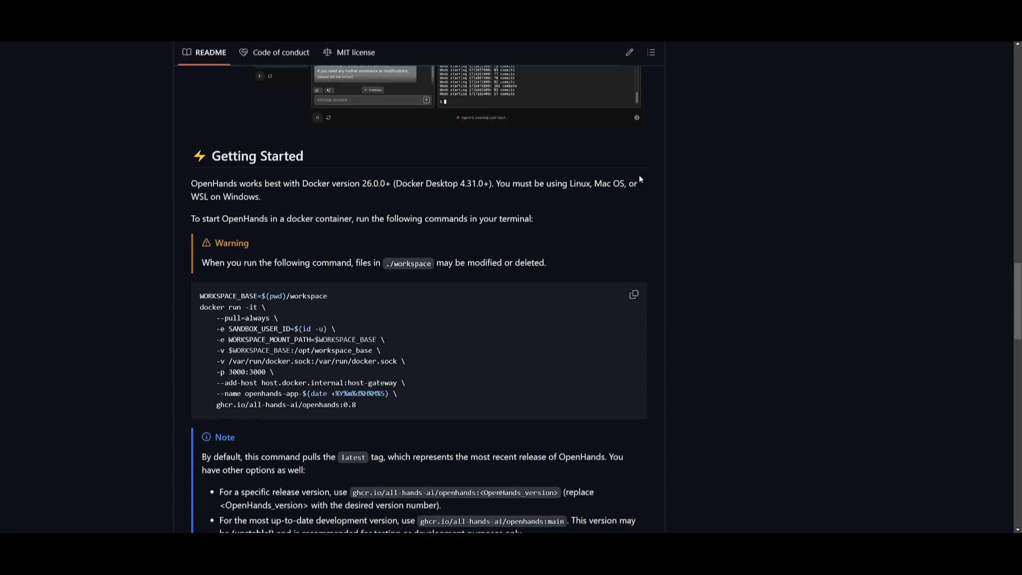
pyautogui.moveTo(640, 179)
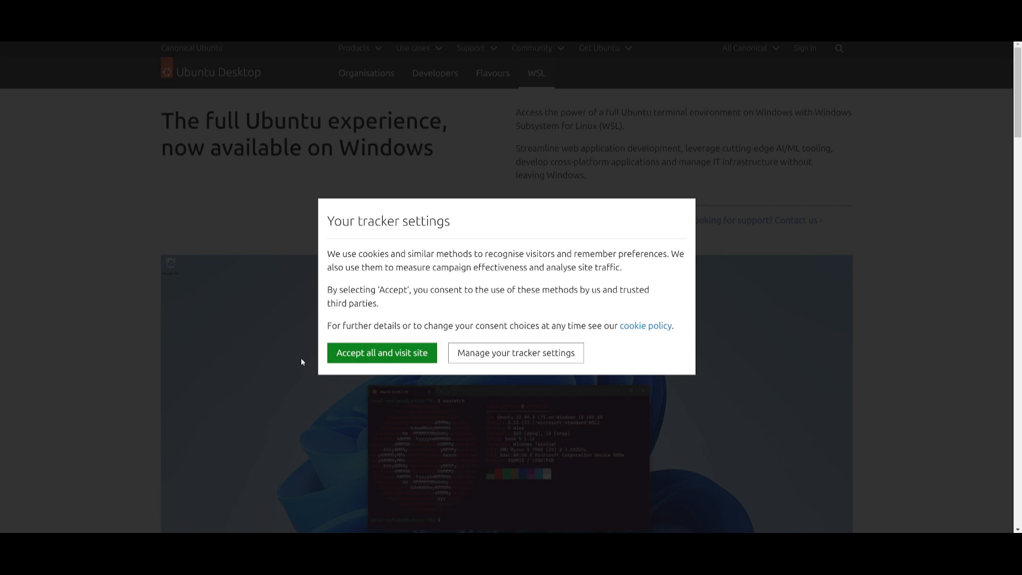
pyautogui.click(382, 353)
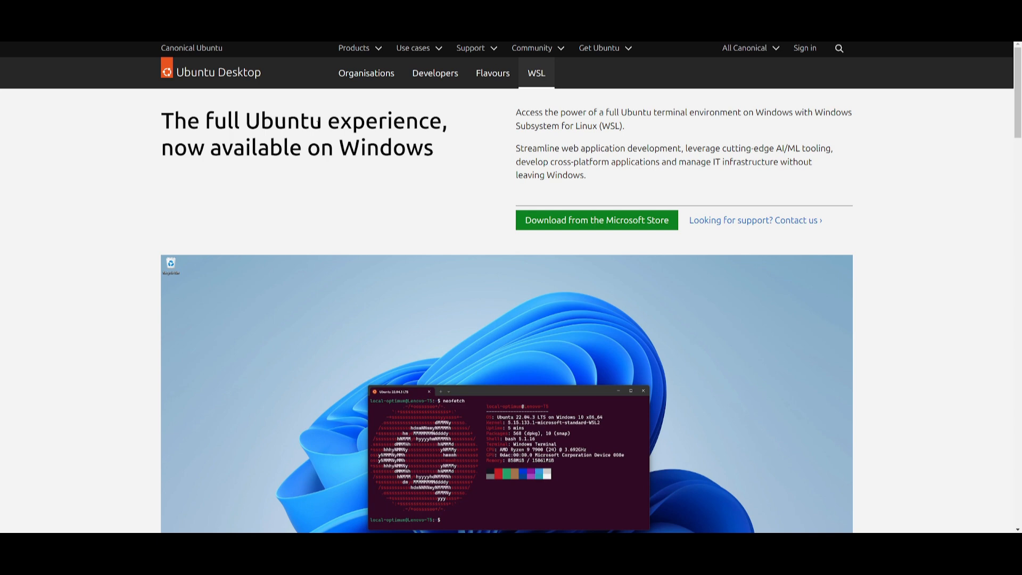
pyautogui.scroll(-3)
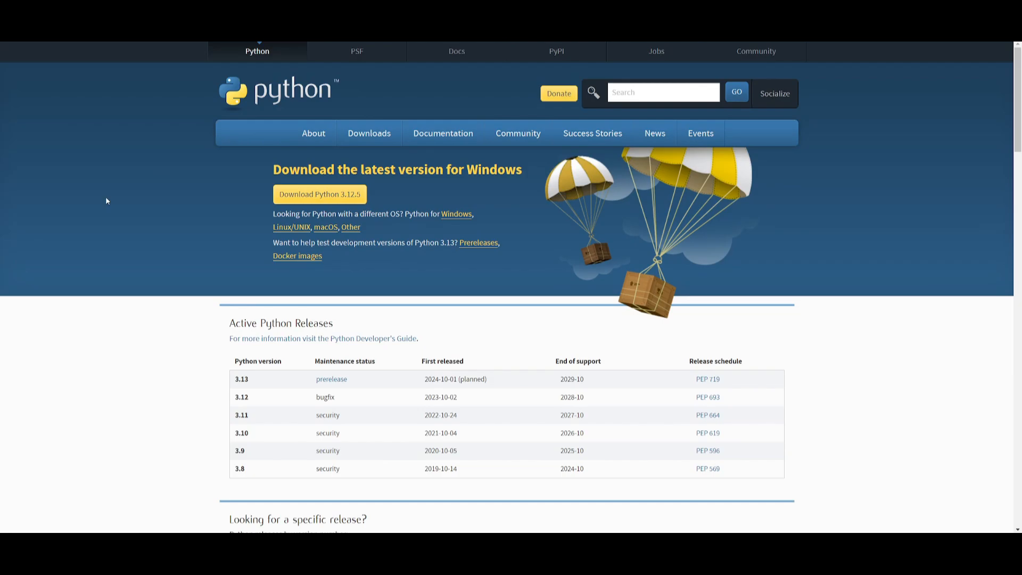
pyautogui.click(297, 255)
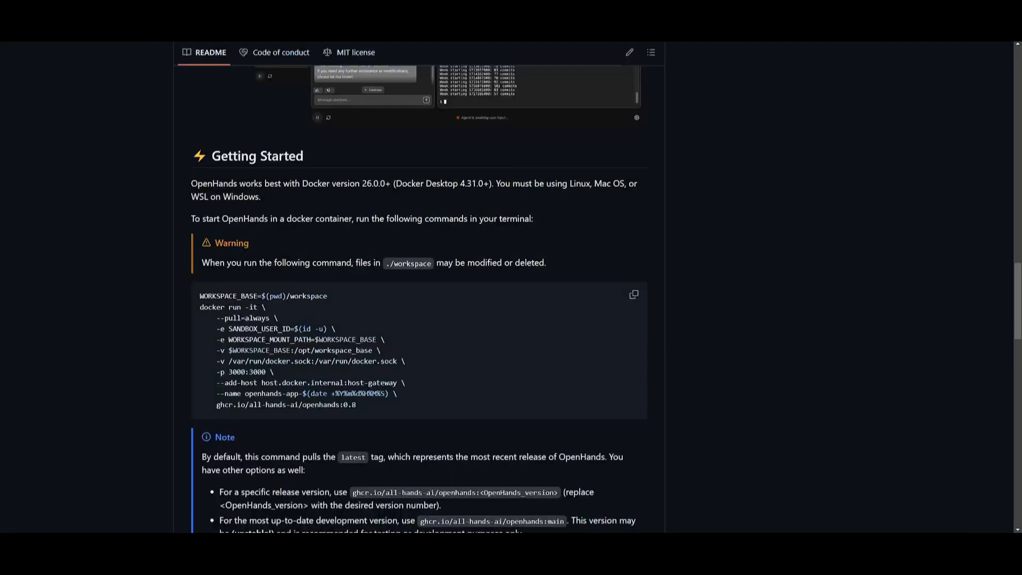
pyautogui.doubleClick(330, 184)
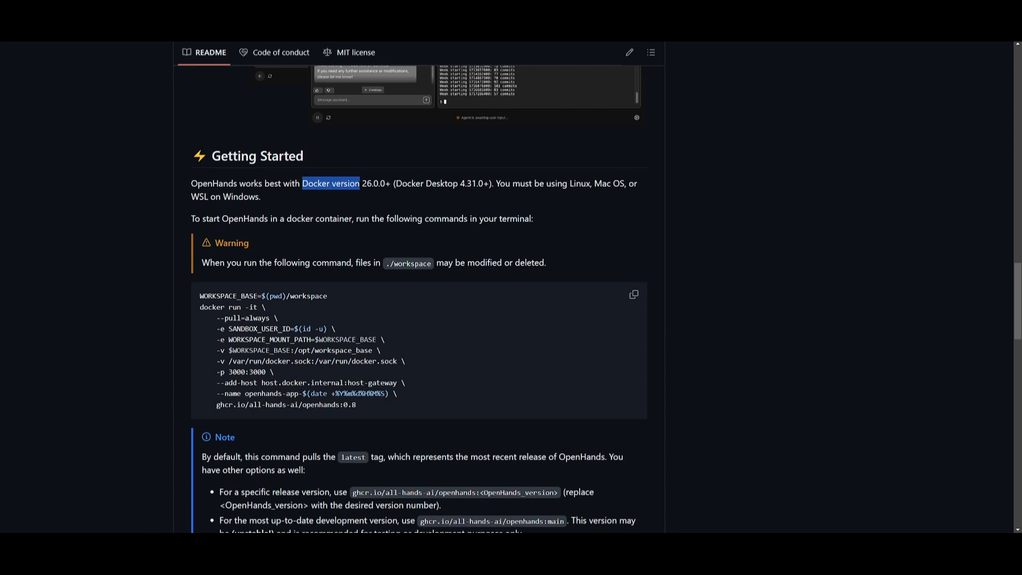
pyautogui.click(330, 183)
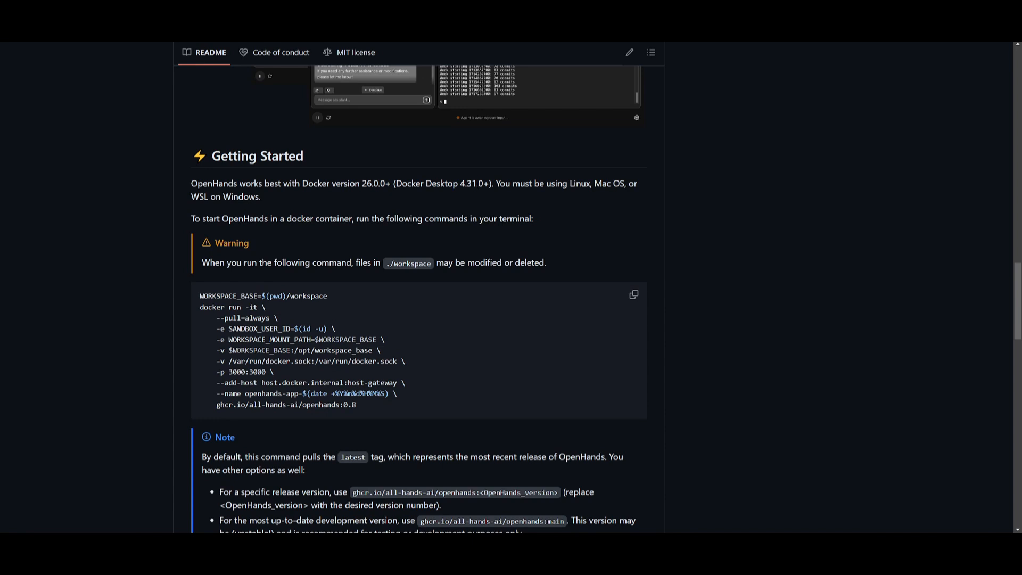
pyautogui.moveTo(346, 213)
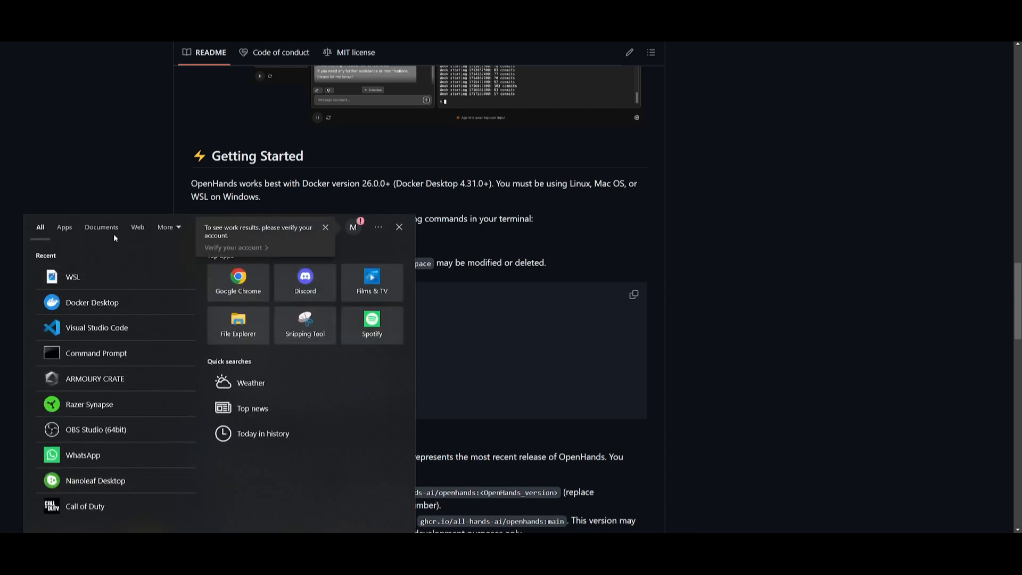
pyautogui.moveTo(128, 179)
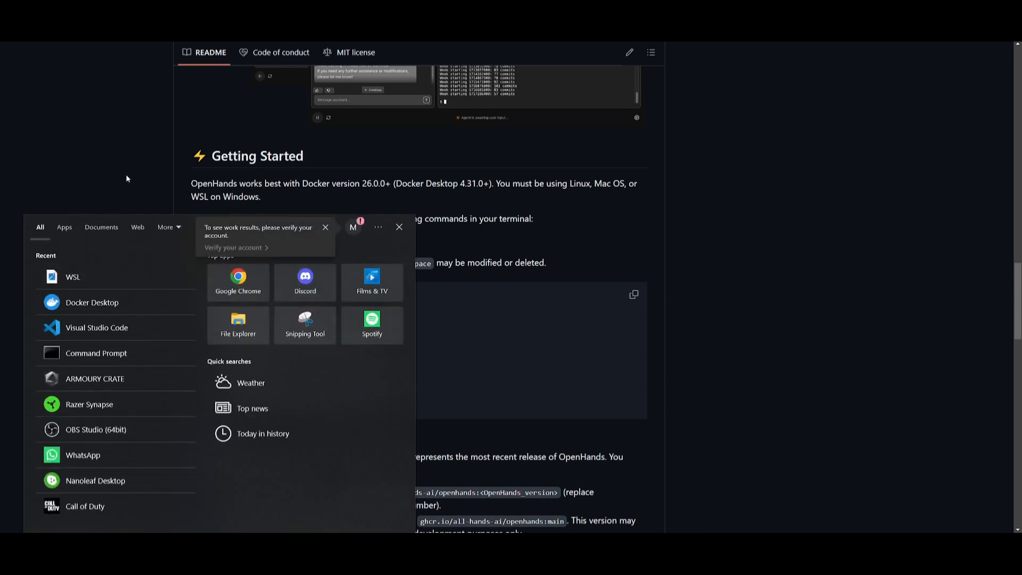
pyautogui.moveTo(72, 191)
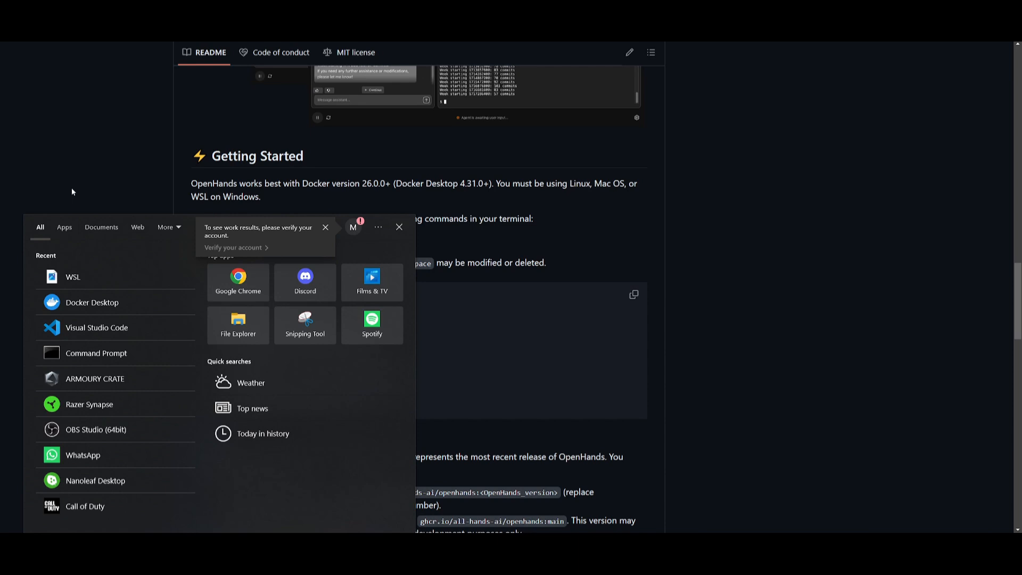
pyautogui.moveTo(147, 186)
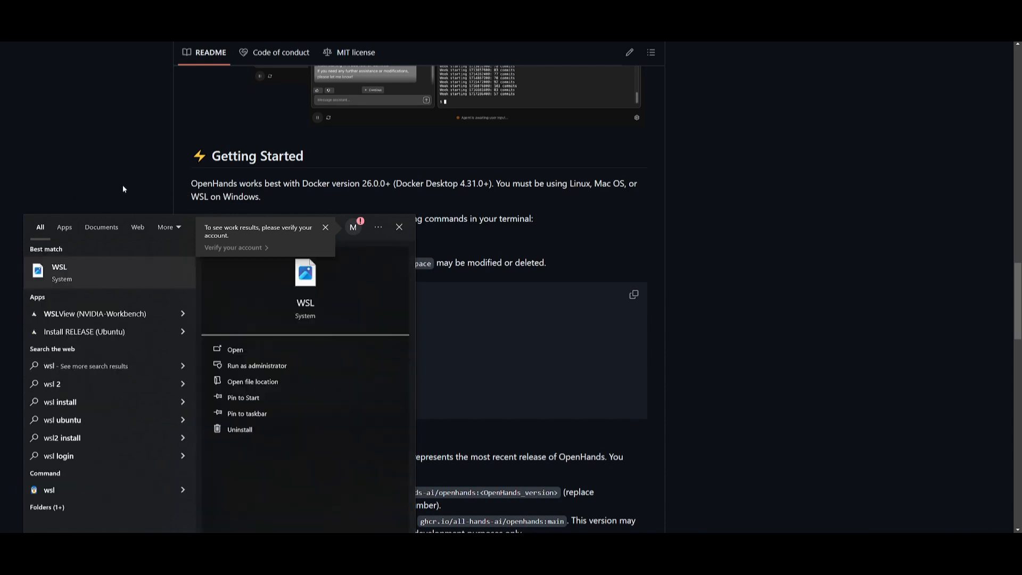
# Step: Launch WSL from the Windows Start menu to get an Ubuntu shell prompt
pyautogui.click(235, 350)
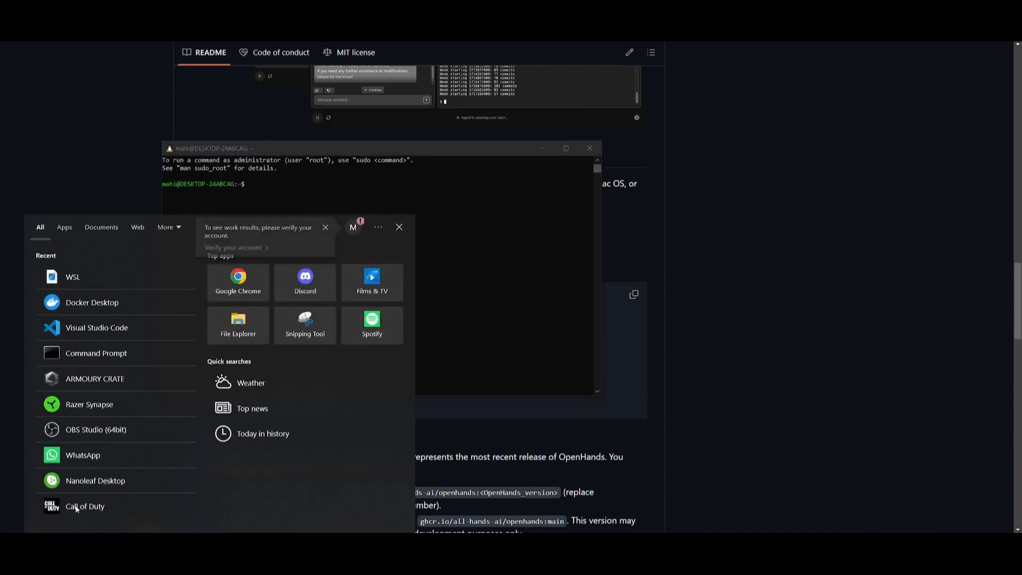
pyautogui.click(90, 274)
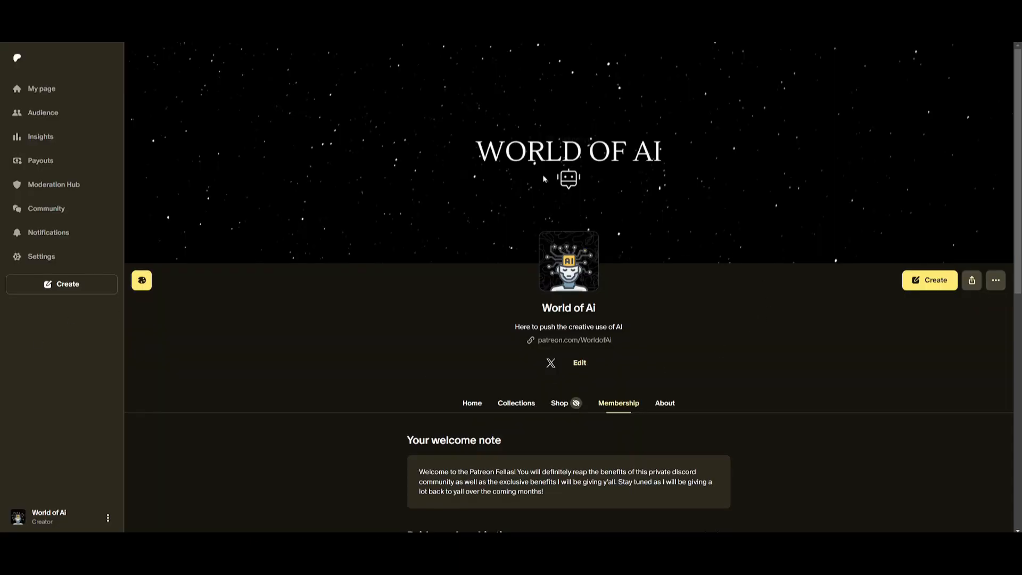
pyautogui.moveTo(349, 180)
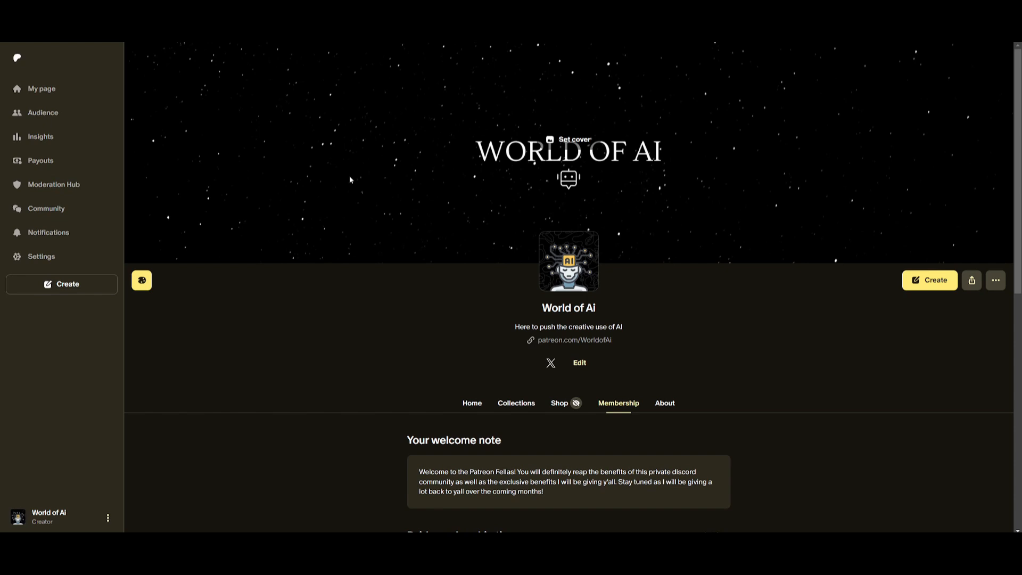
pyautogui.moveTo(322, 154)
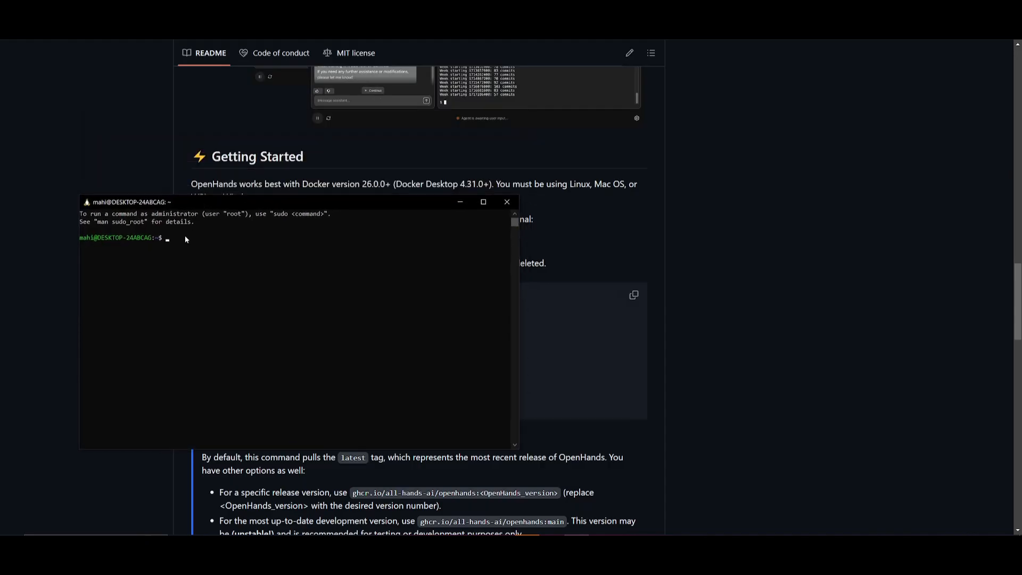
# Step: Run the OpenHands 0.8 docker command in WSL and open localhost:3000
pyautogui.click(506, 202)
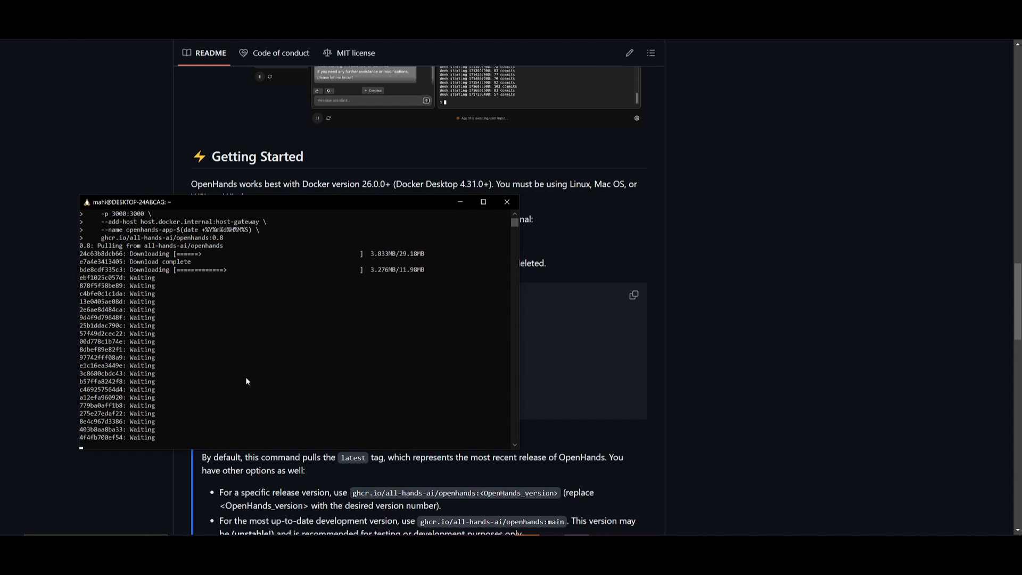
pyautogui.moveTo(319, 395)
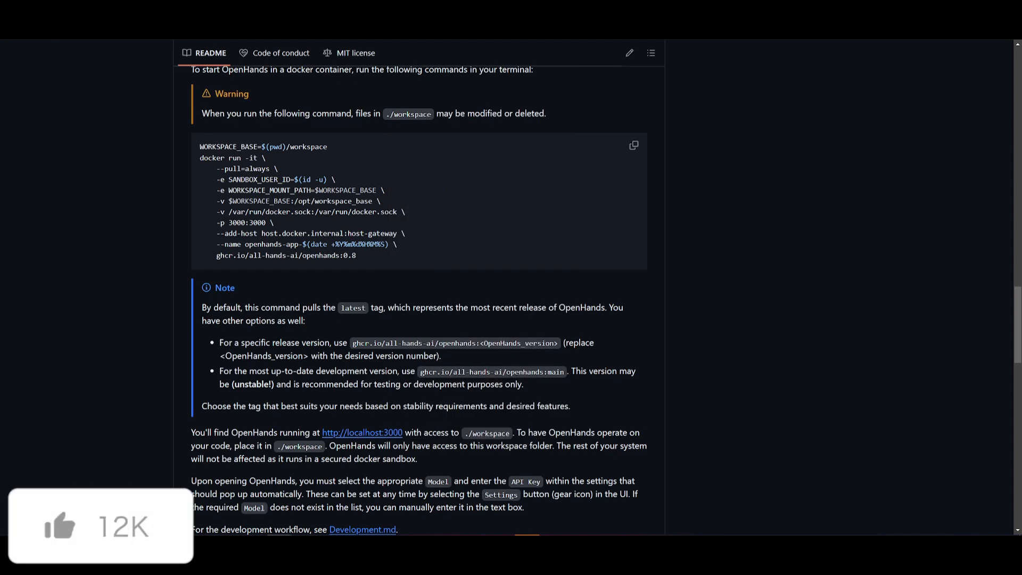
pyautogui.click(362, 432)
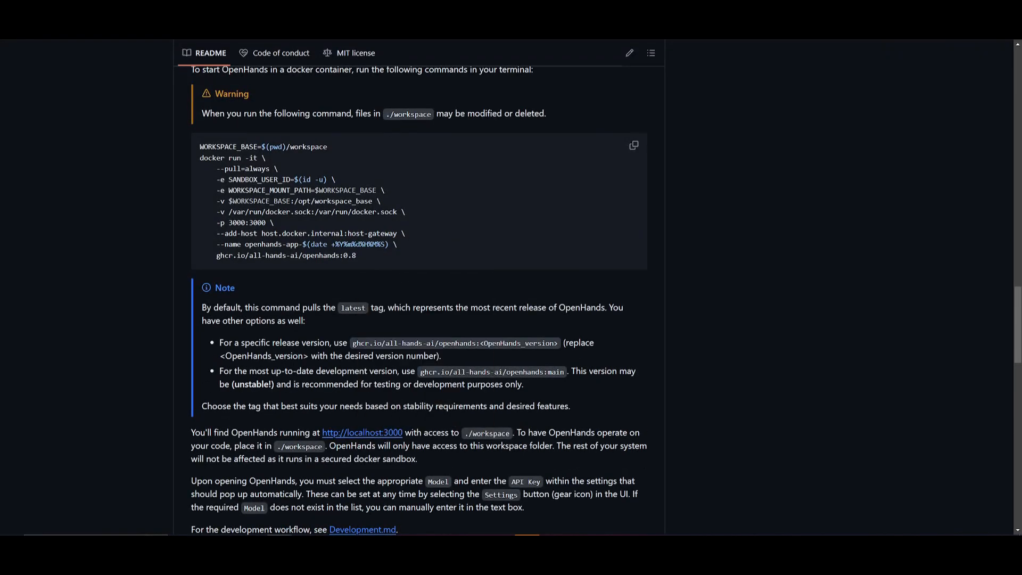
pyautogui.click(362, 432)
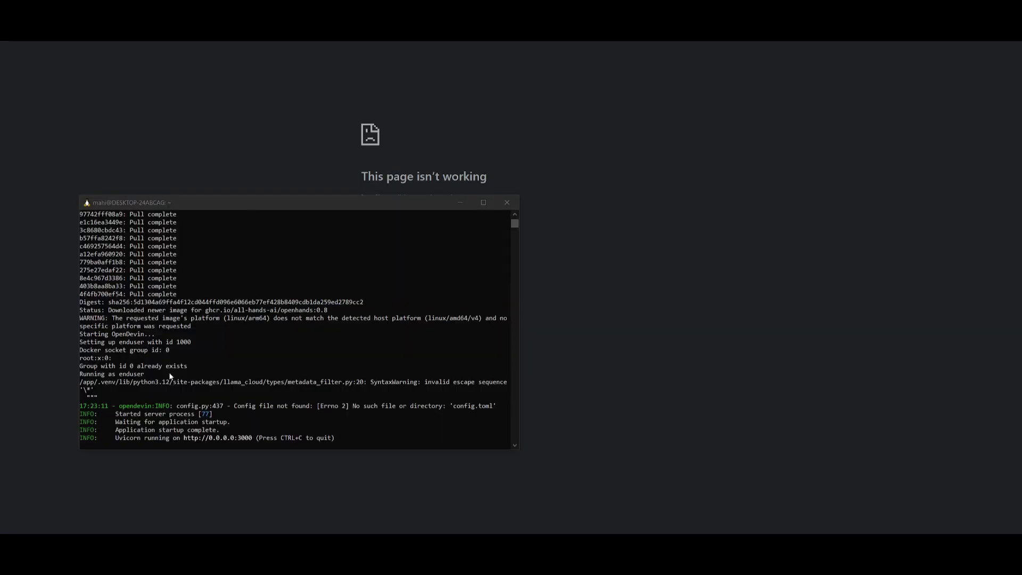
pyautogui.moveTo(230, 439)
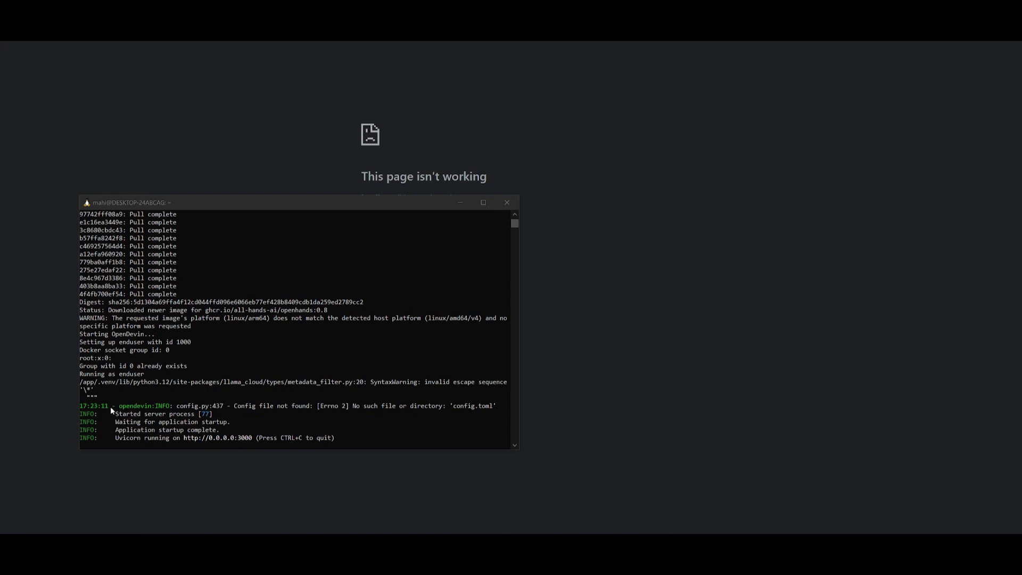
pyautogui.moveTo(197, 443)
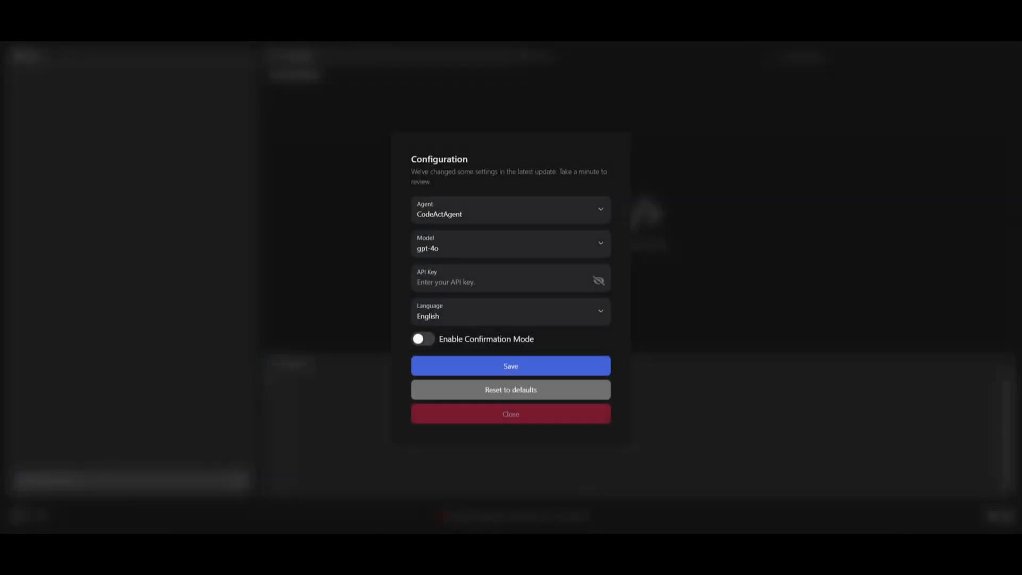
pyautogui.moveTo(493, 172)
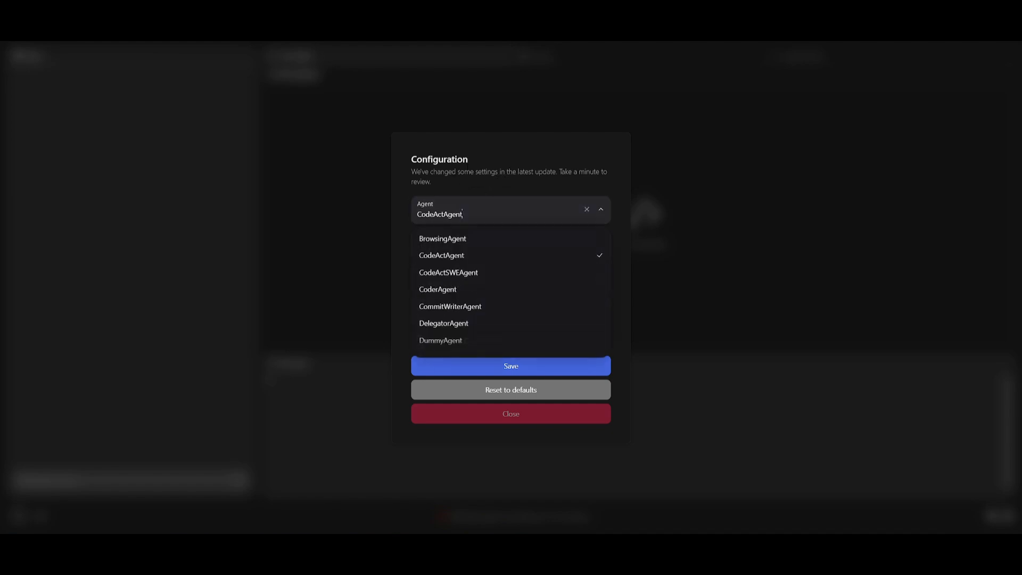
# Step: Keep CodeActAgent, select gpt-4o as the model, and save the configuration
pyautogui.scroll(-3)
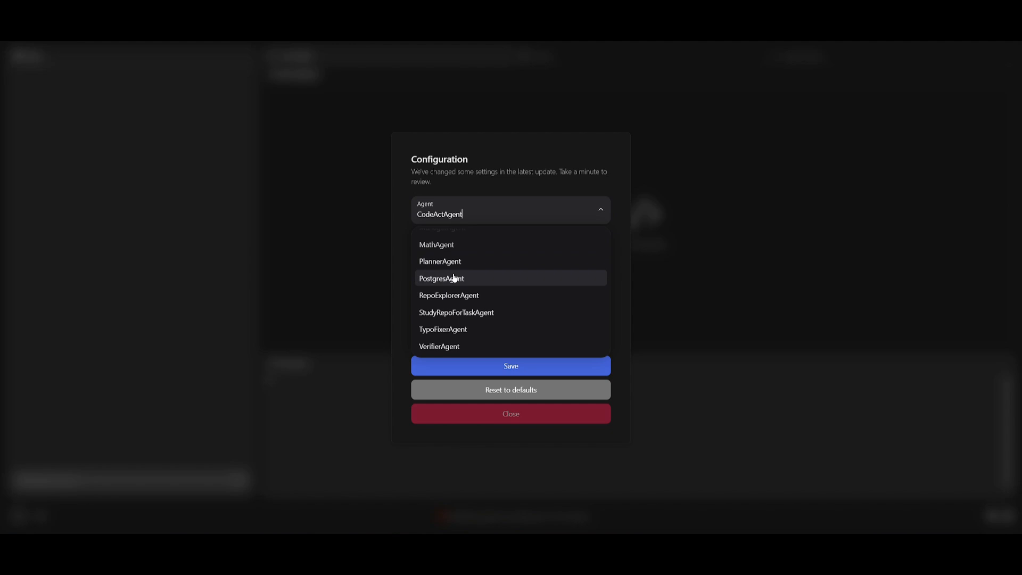
pyautogui.scroll(3)
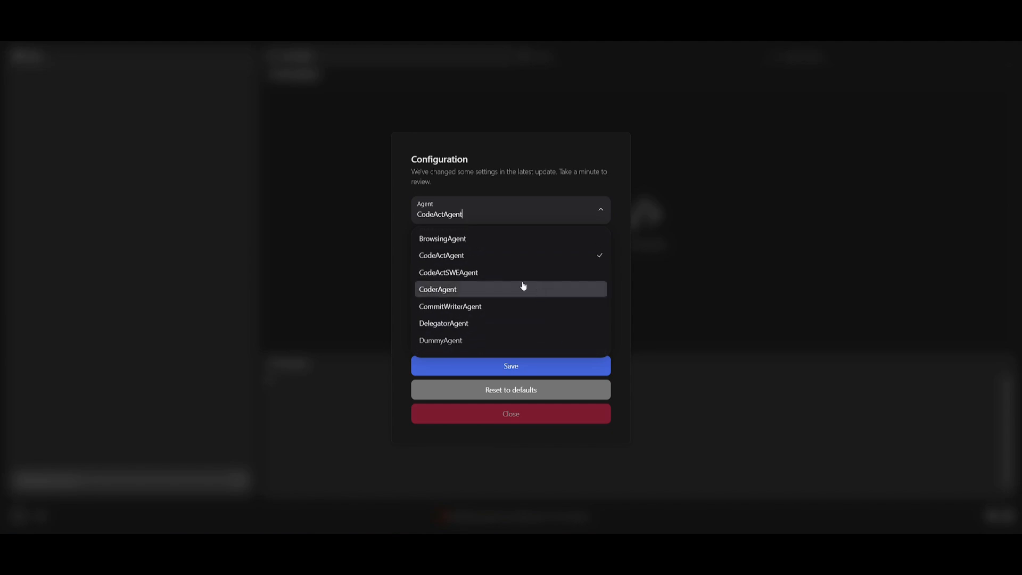
pyautogui.moveTo(464, 255)
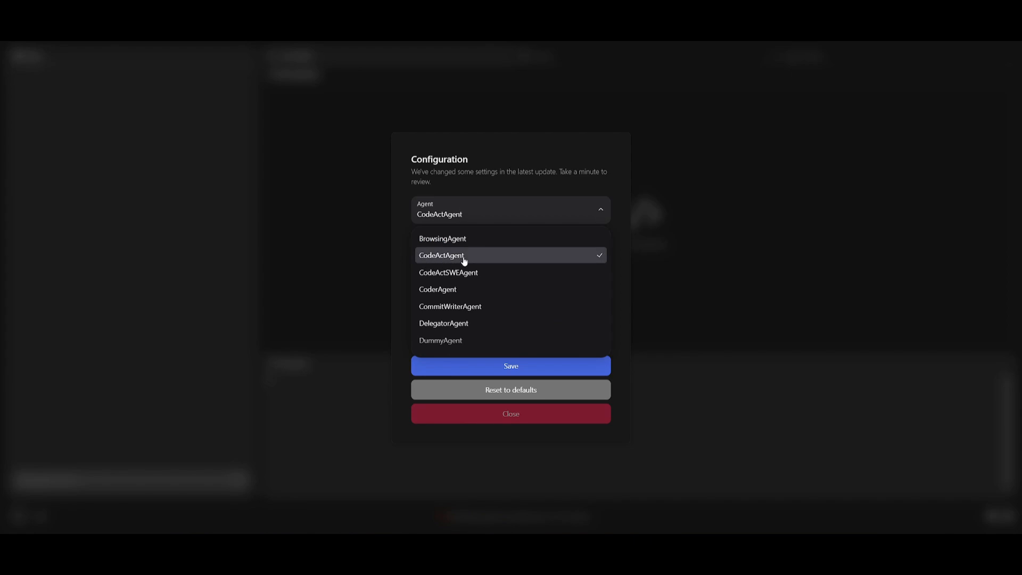
pyautogui.moveTo(448, 272)
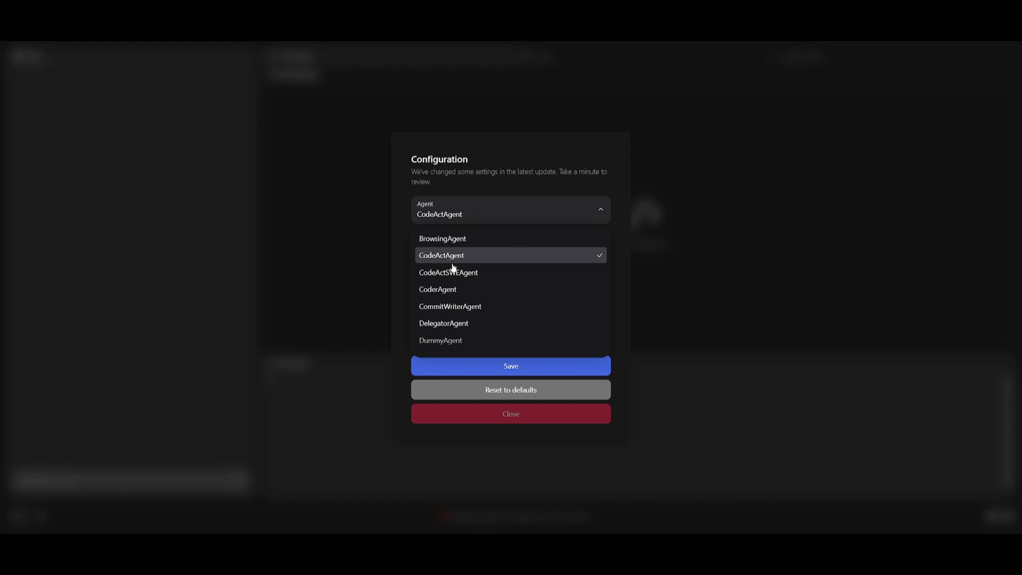
pyautogui.moveTo(475, 306)
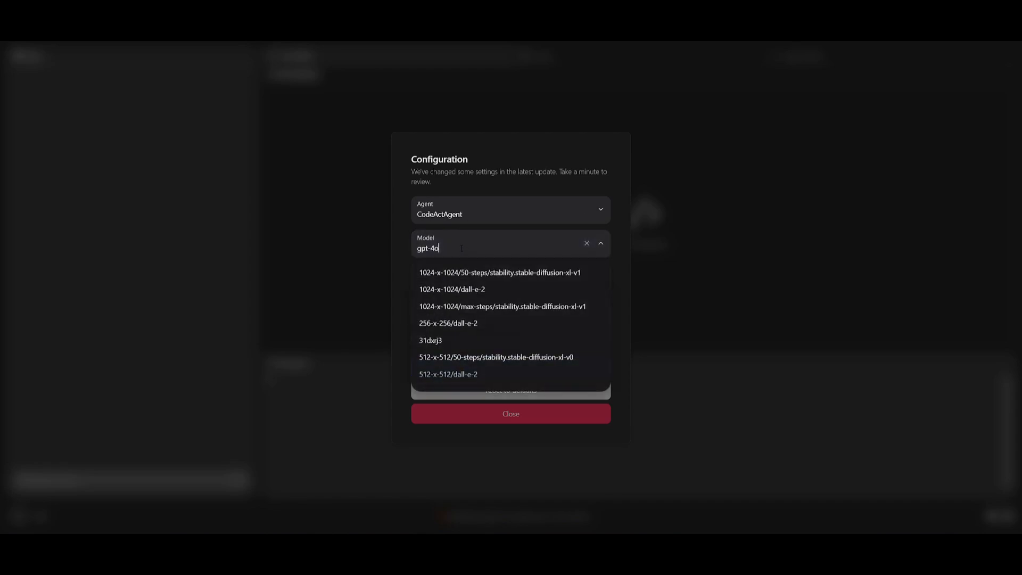
pyautogui.scroll(-3)
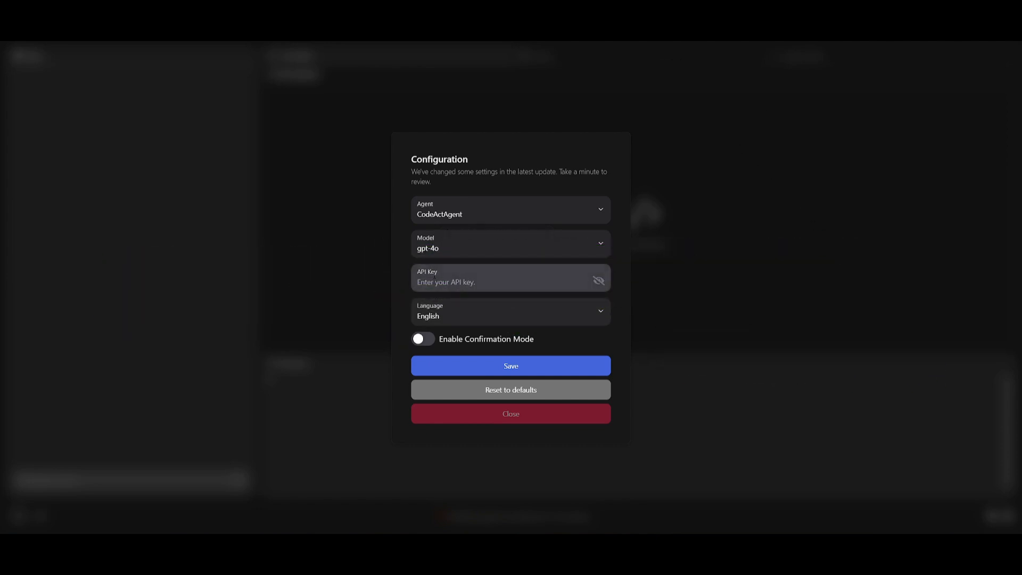
pyautogui.click(511, 311)
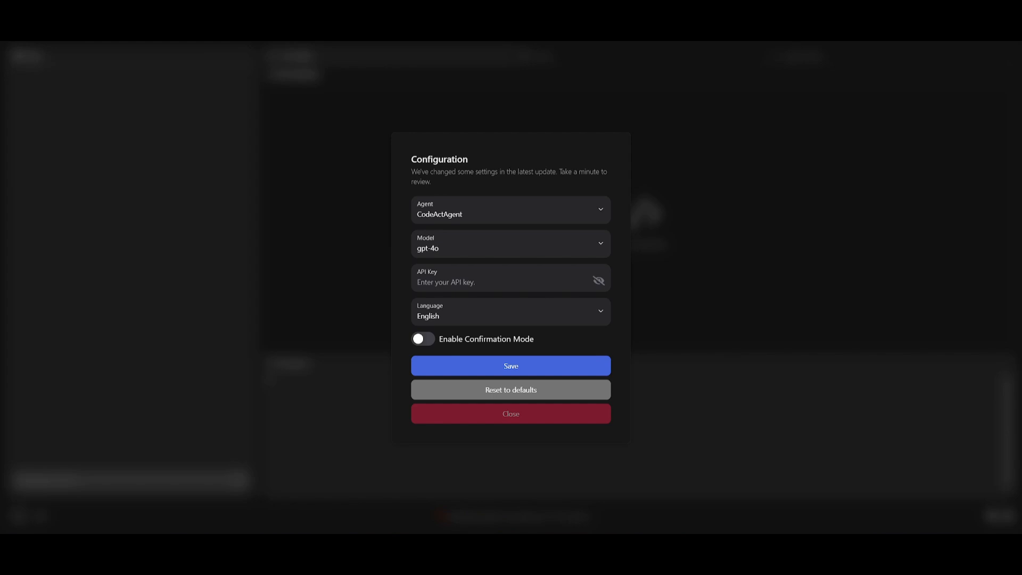
pyautogui.click(511, 414)
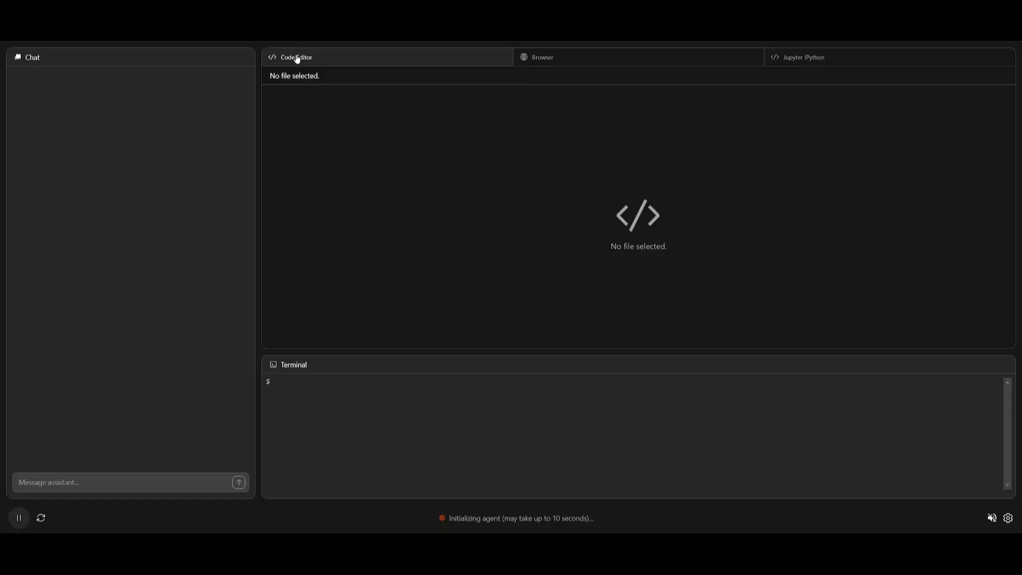
# Step: View the Browser panel, return to Code Editor, and reopen the settings gear
pyautogui.click(542, 58)
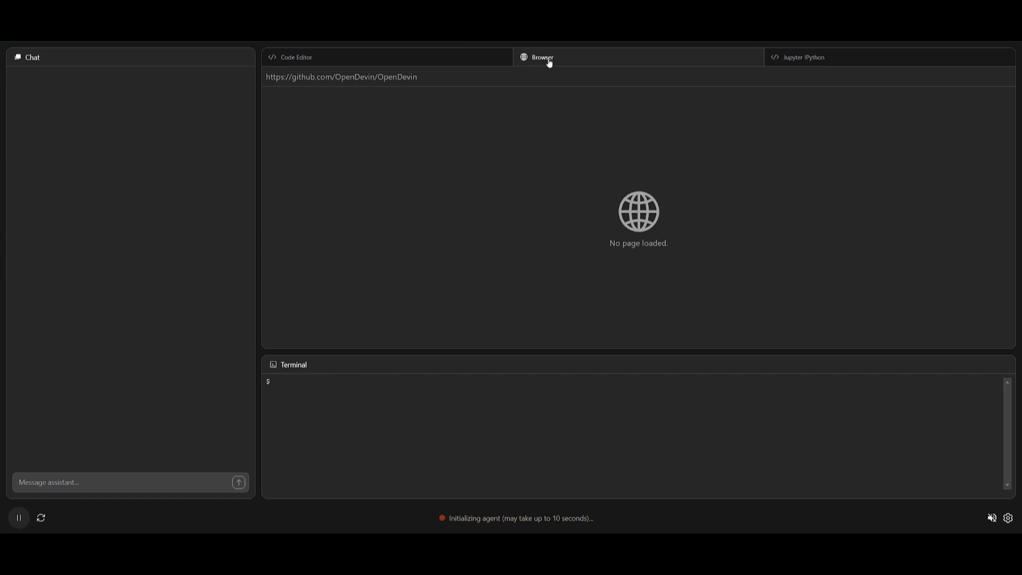
pyautogui.moveTo(794, 182)
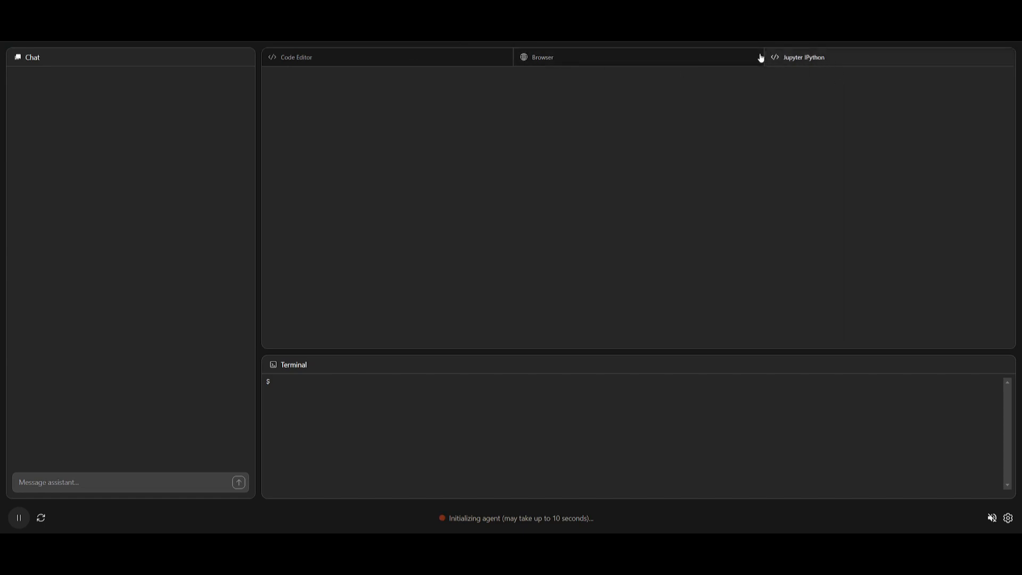
pyautogui.moveTo(812, 81)
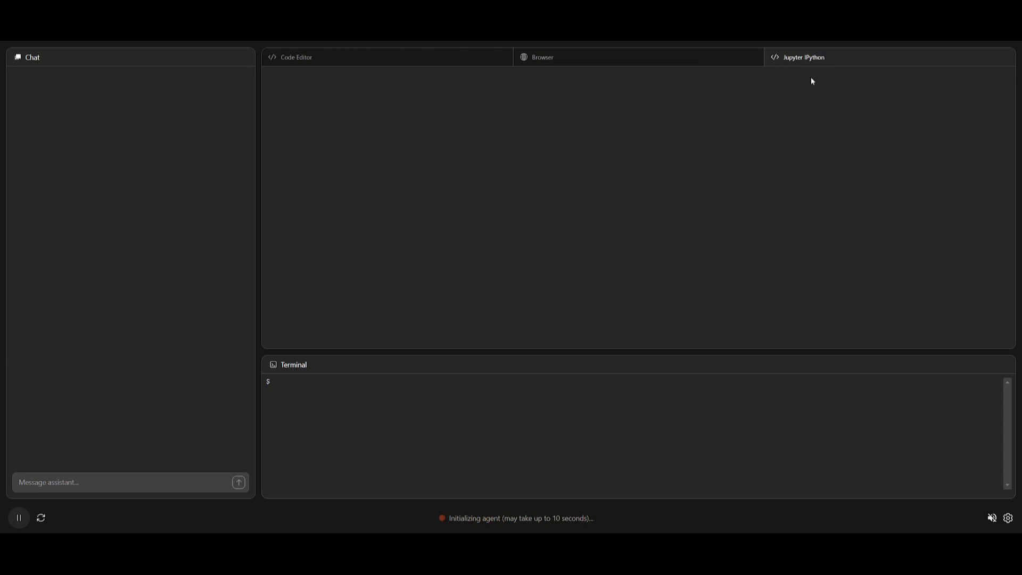
pyautogui.click(296, 57)
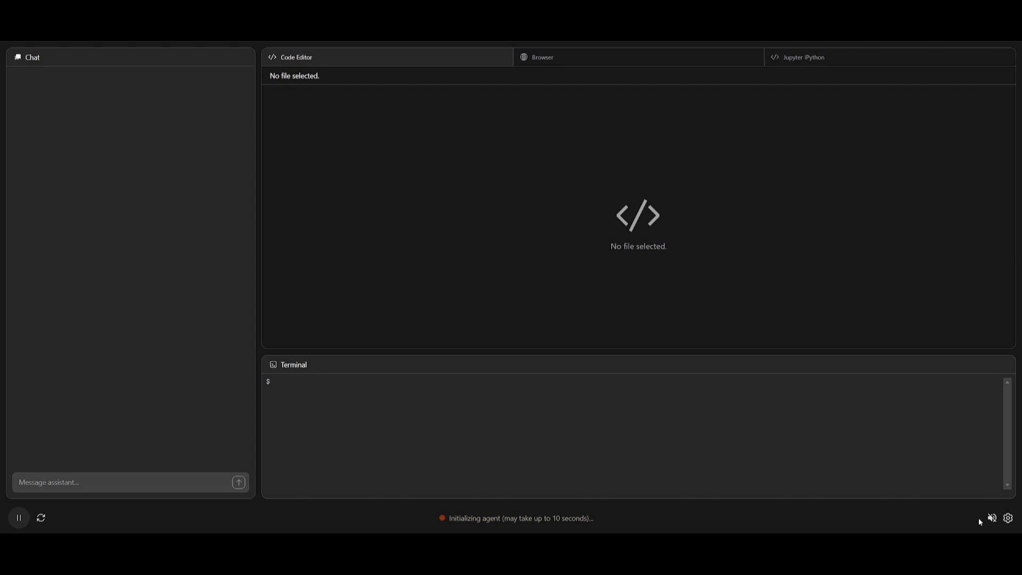
pyautogui.click(1008, 517)
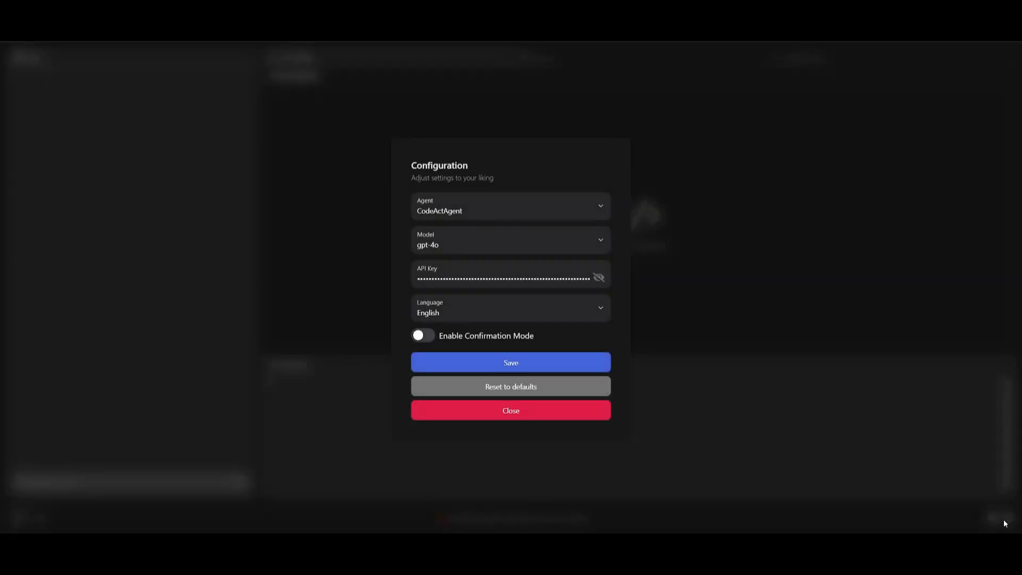
# Step: Close the Configuration dialog to return to the chat
pyautogui.click(510, 411)
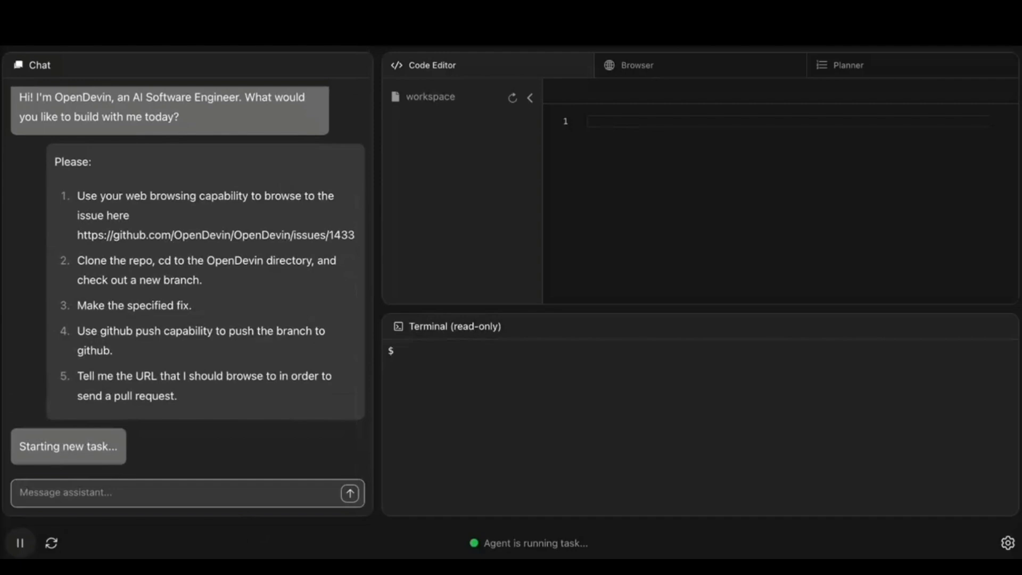
pyautogui.moveTo(147, 247)
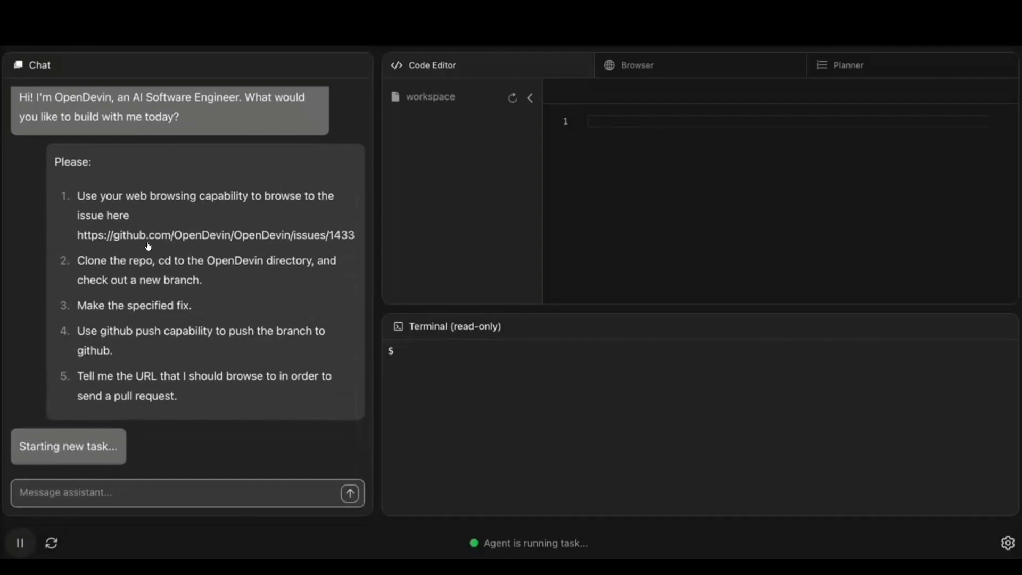
pyautogui.moveTo(103, 264)
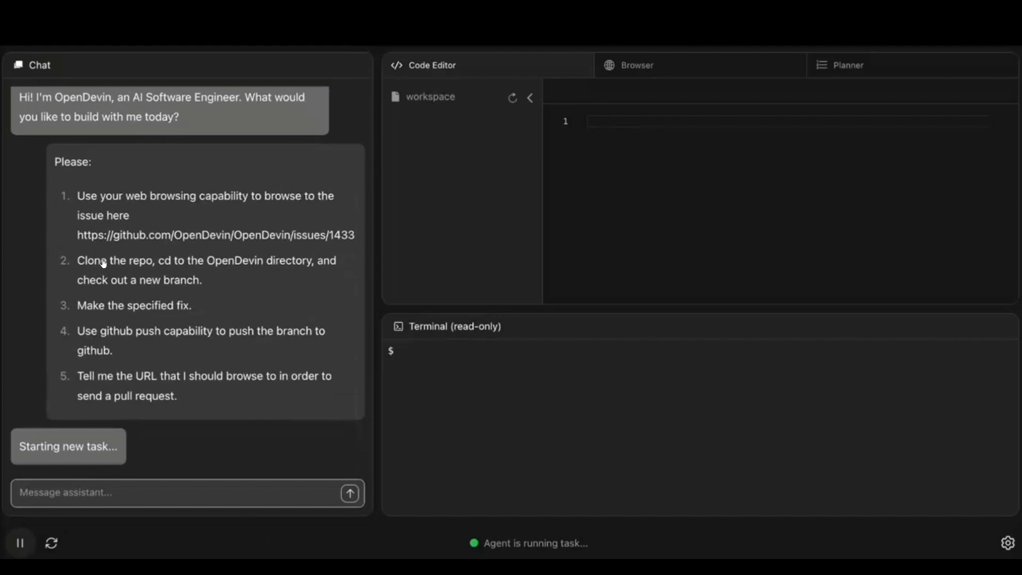
pyautogui.moveTo(198, 310)
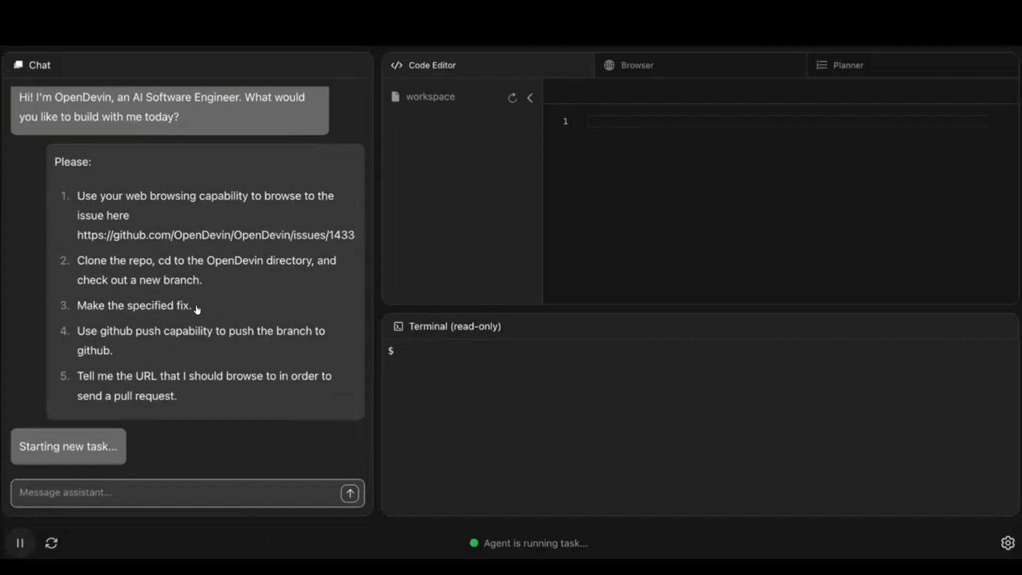
pyautogui.moveTo(88, 185)
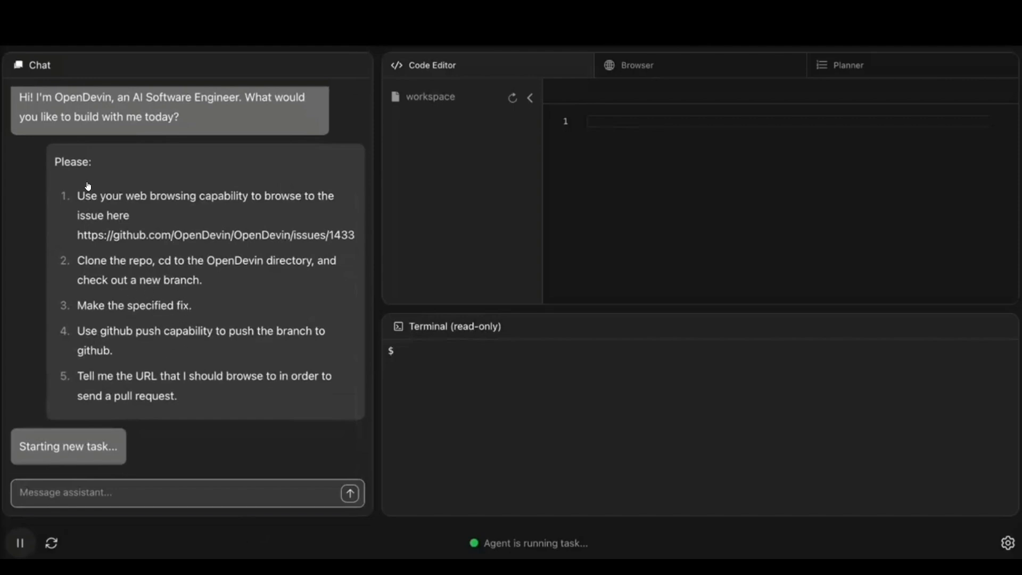
pyautogui.moveTo(163, 412)
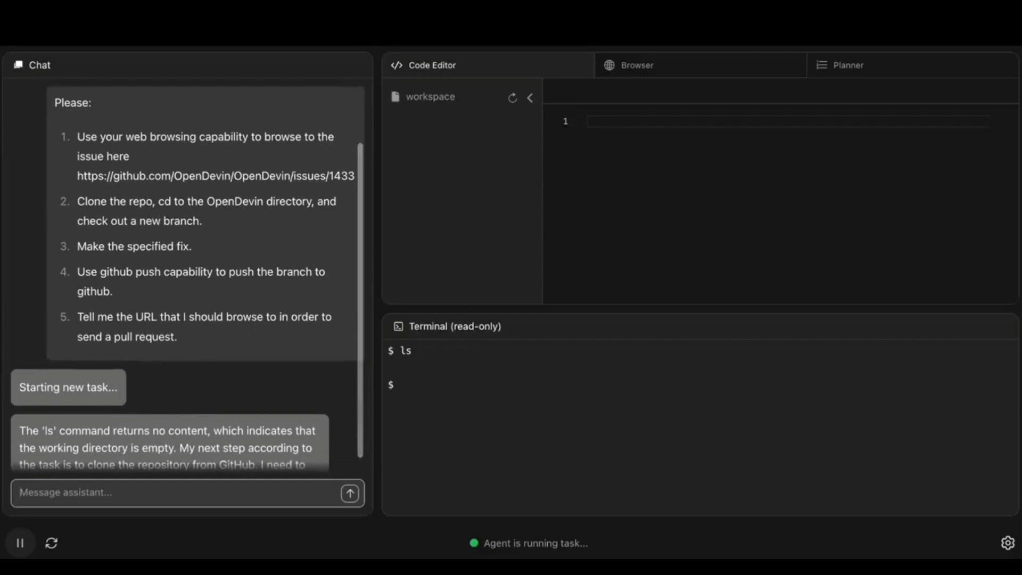
# Step: Follow the agent's chat as it clones the repo and switches to fix-typo
pyautogui.scroll(-3)
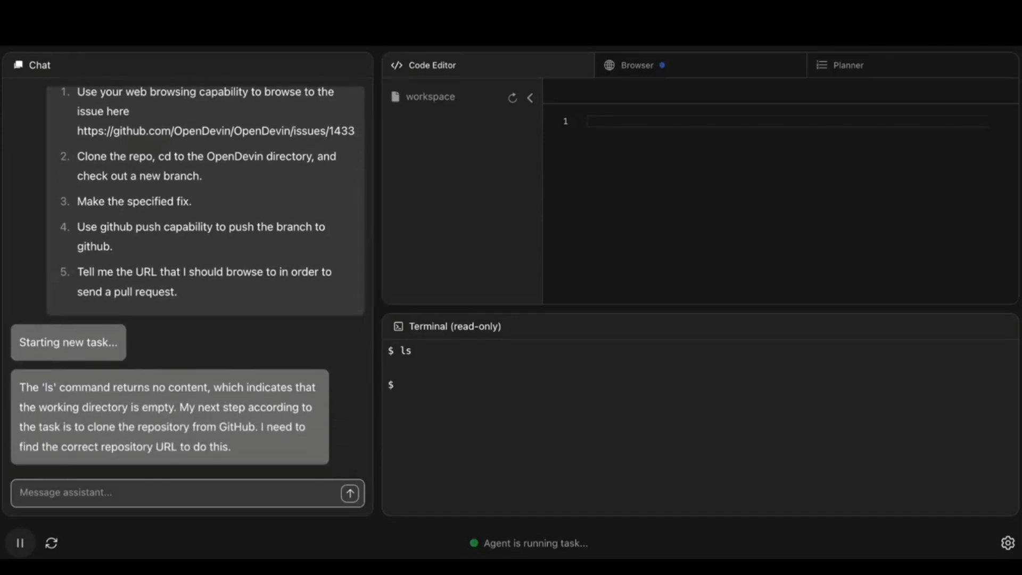
pyautogui.scroll(-3)
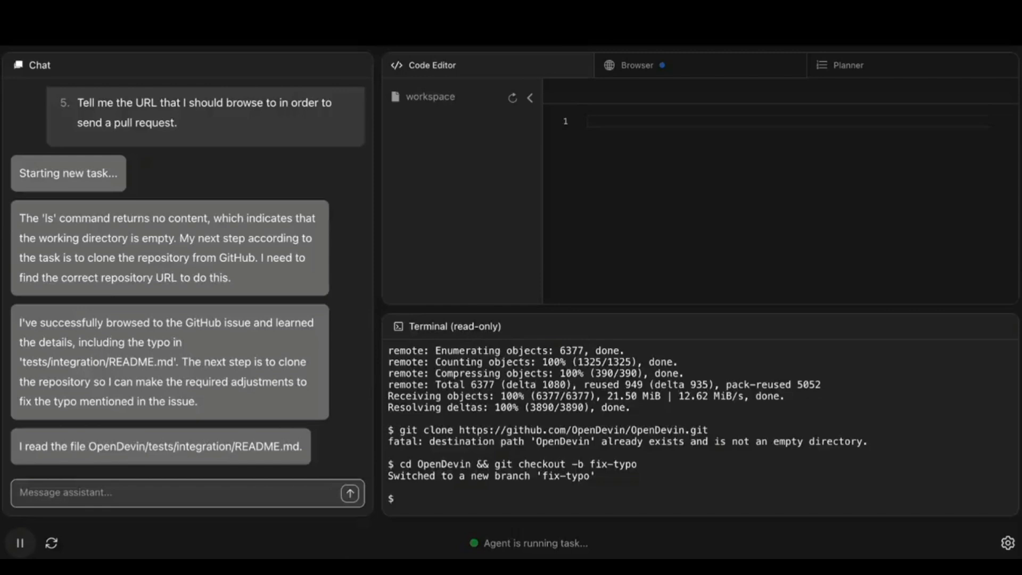
pyautogui.moveTo(102, 367)
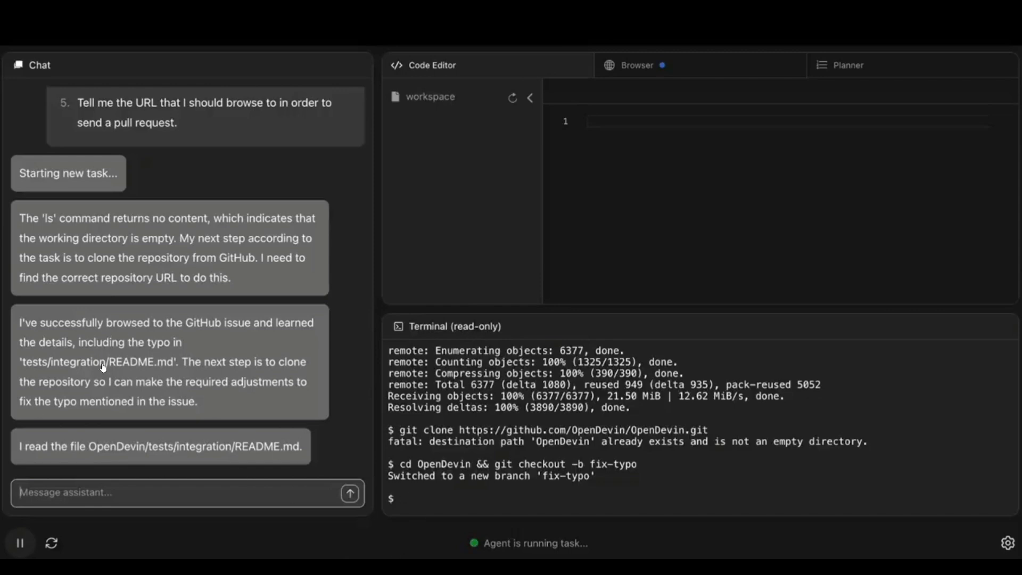
pyautogui.moveTo(297, 377)
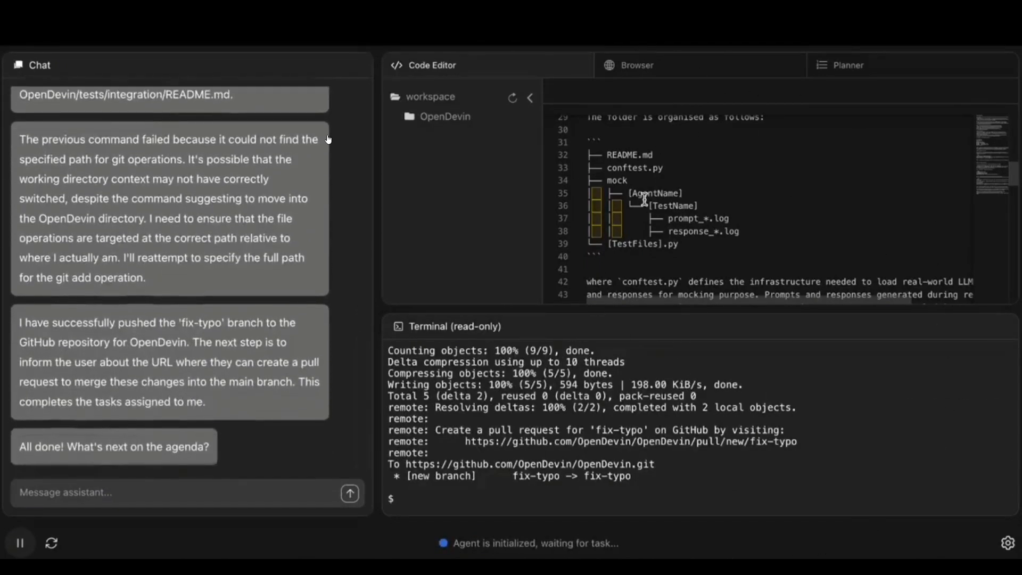
pyautogui.moveTo(652, 482)
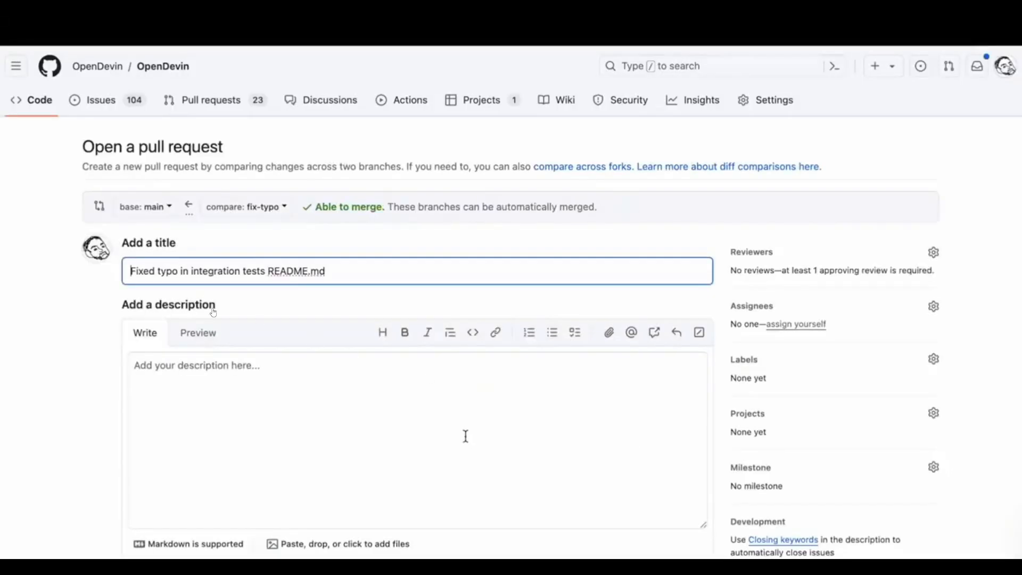
# Step: Scroll the pull request page to inspect the tests/integration/README.md typo corrections
pyautogui.scroll(-3)
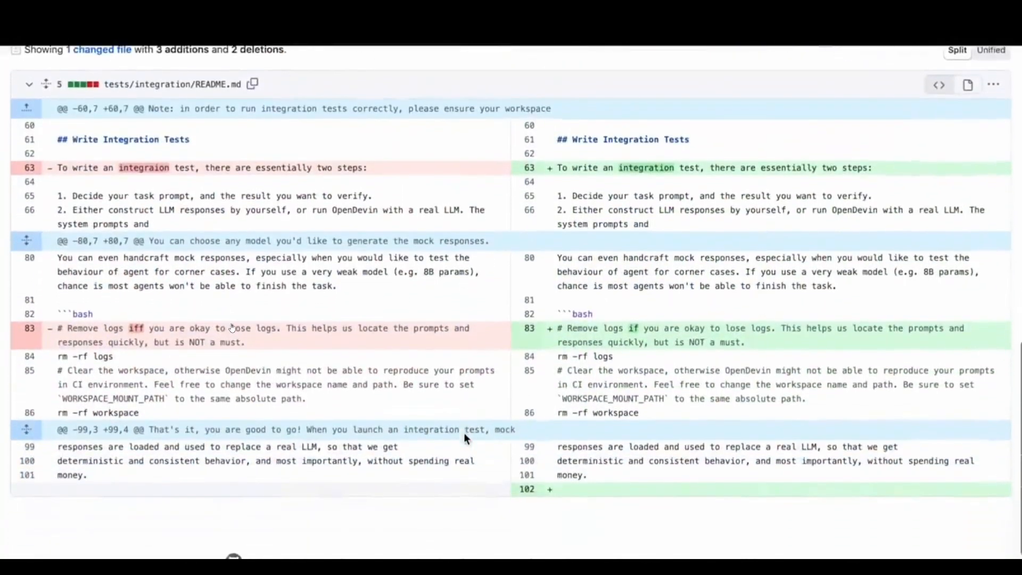
pyautogui.scroll(3)
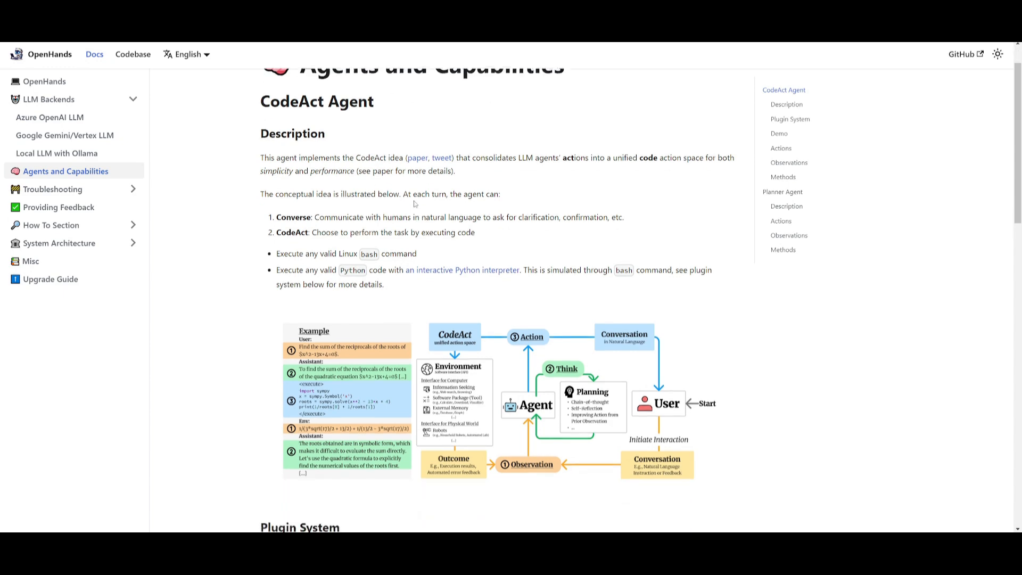
pyautogui.scroll(-3)
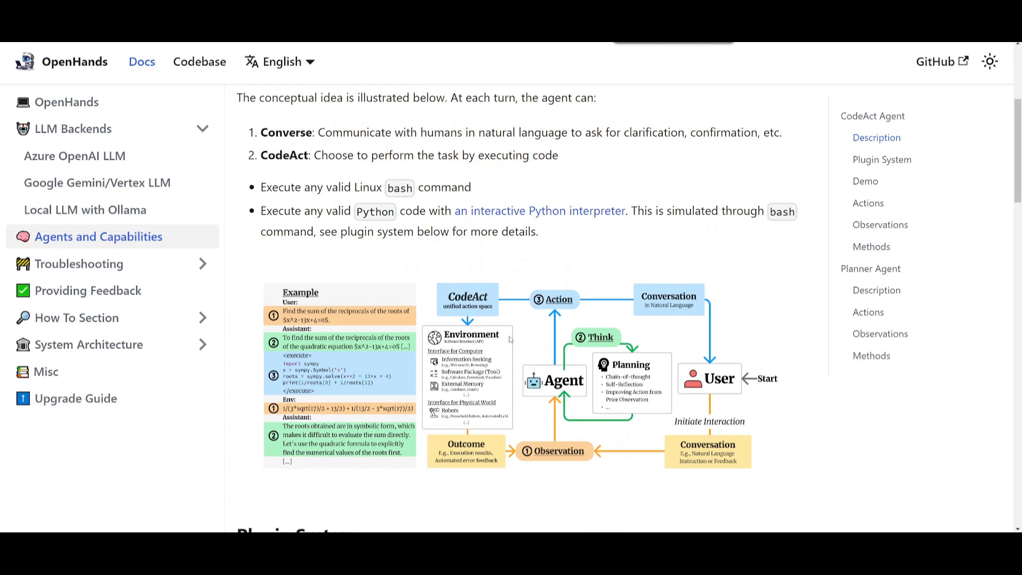
pyautogui.moveTo(510, 339)
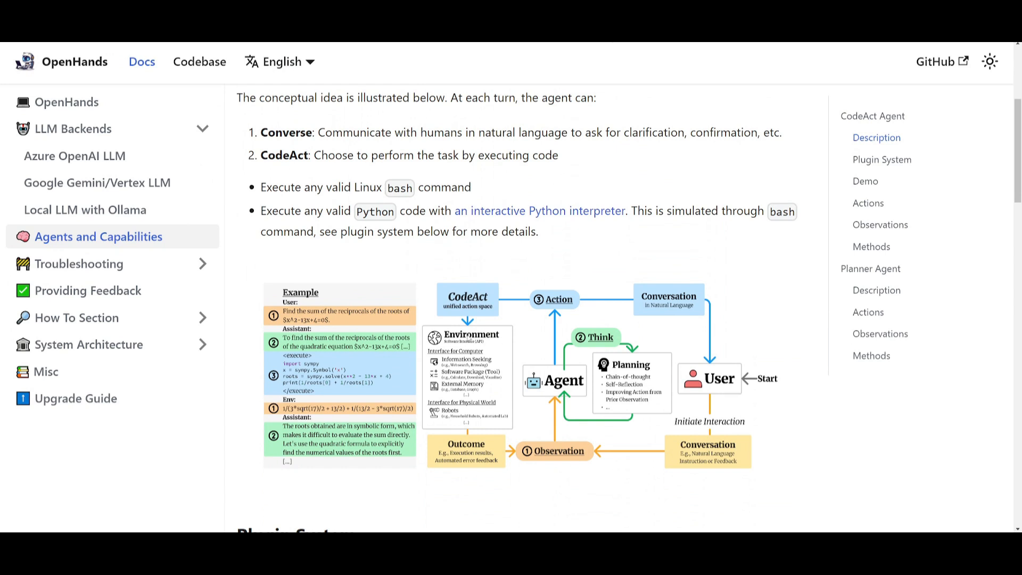
pyautogui.moveTo(497, 310)
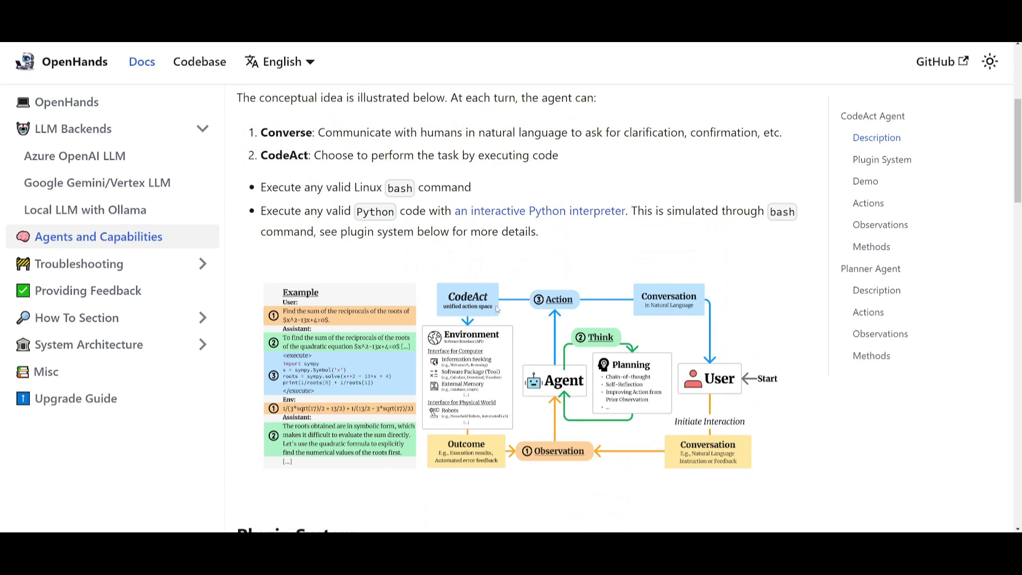
pyautogui.moveTo(336, 384)
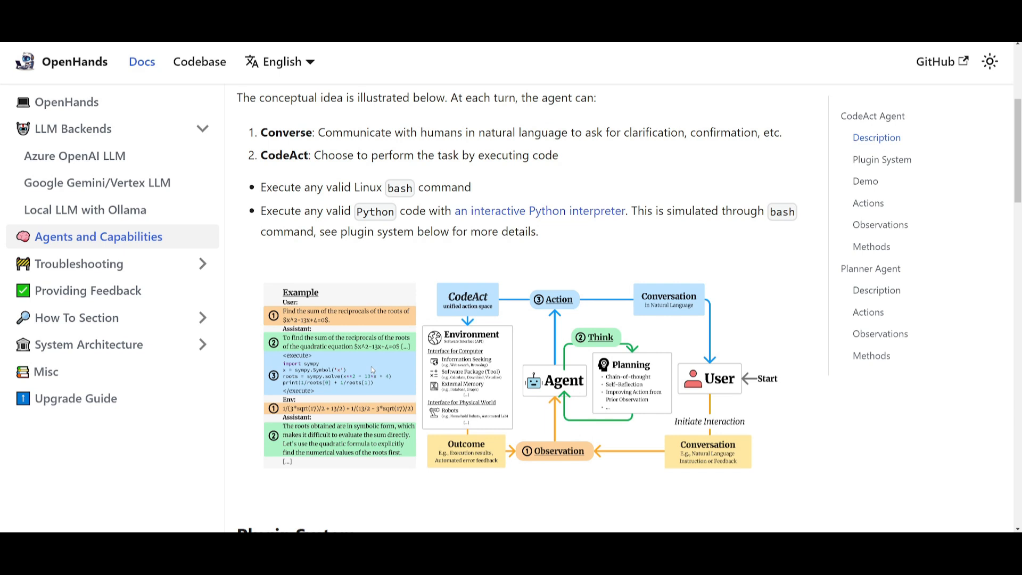
pyautogui.moveTo(589, 310)
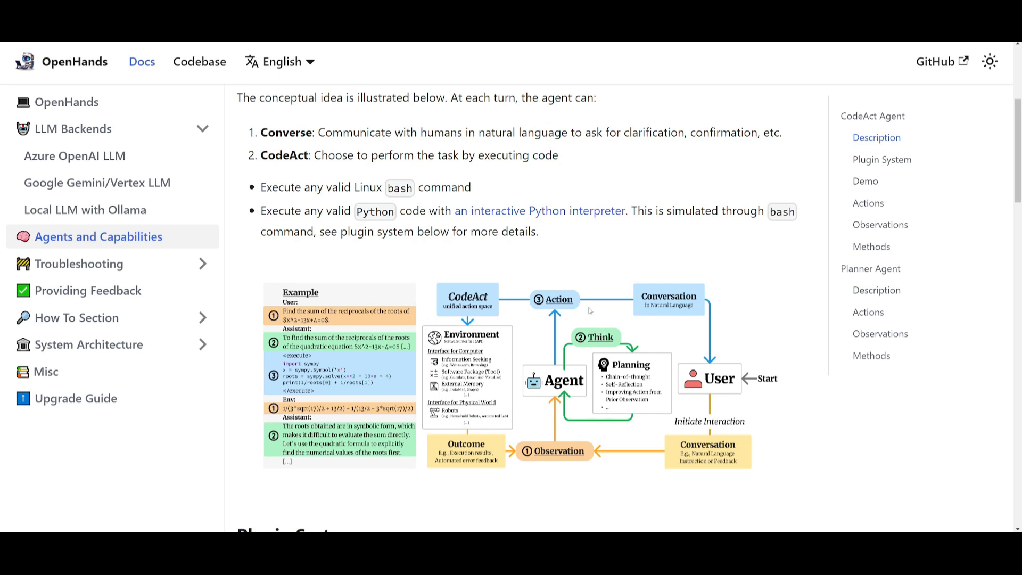
pyautogui.moveTo(470, 291)
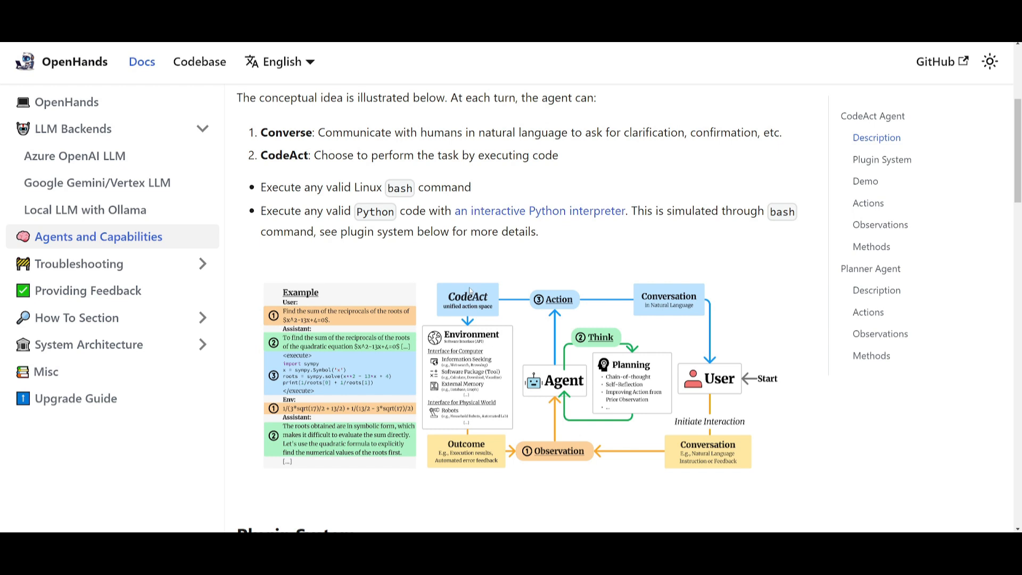
pyautogui.moveTo(459, 293)
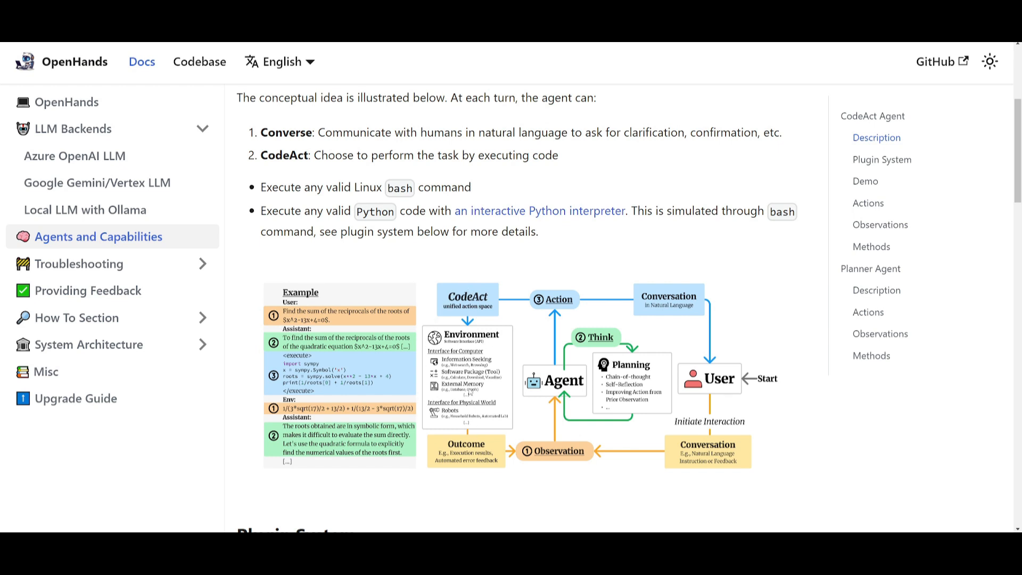
pyautogui.moveTo(471, 388)
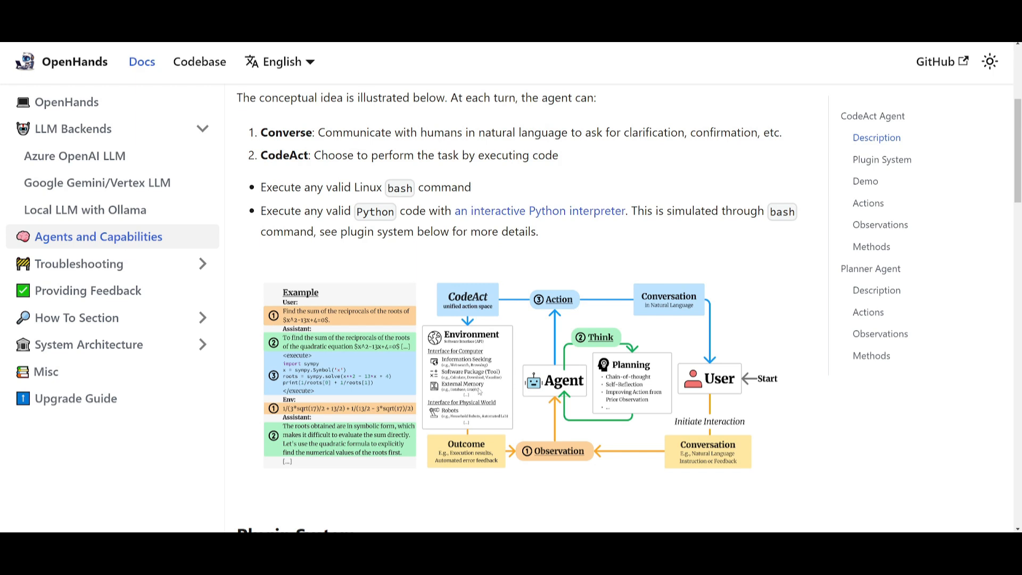
pyautogui.scroll(-3)
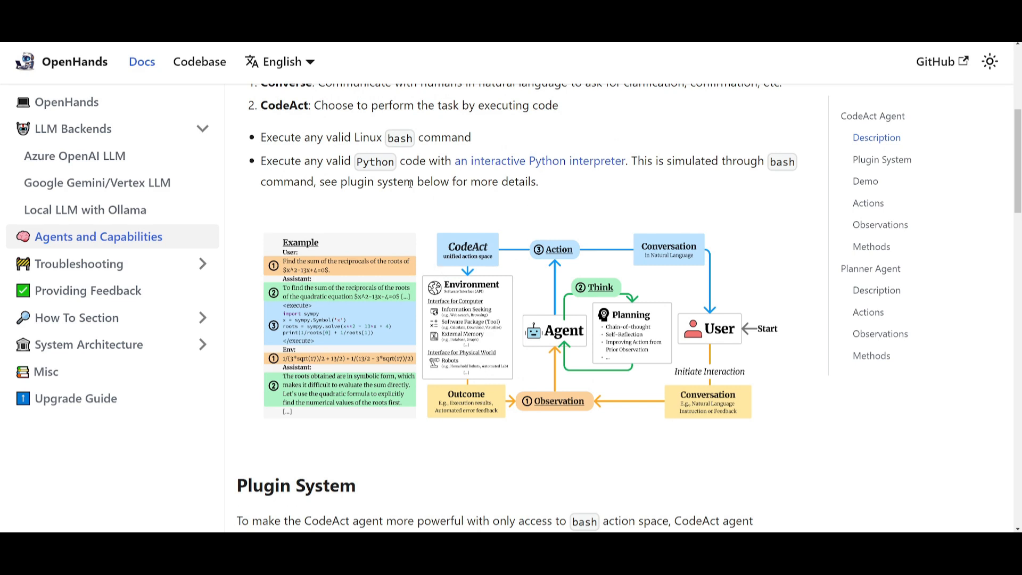
pyautogui.moveTo(564, 387)
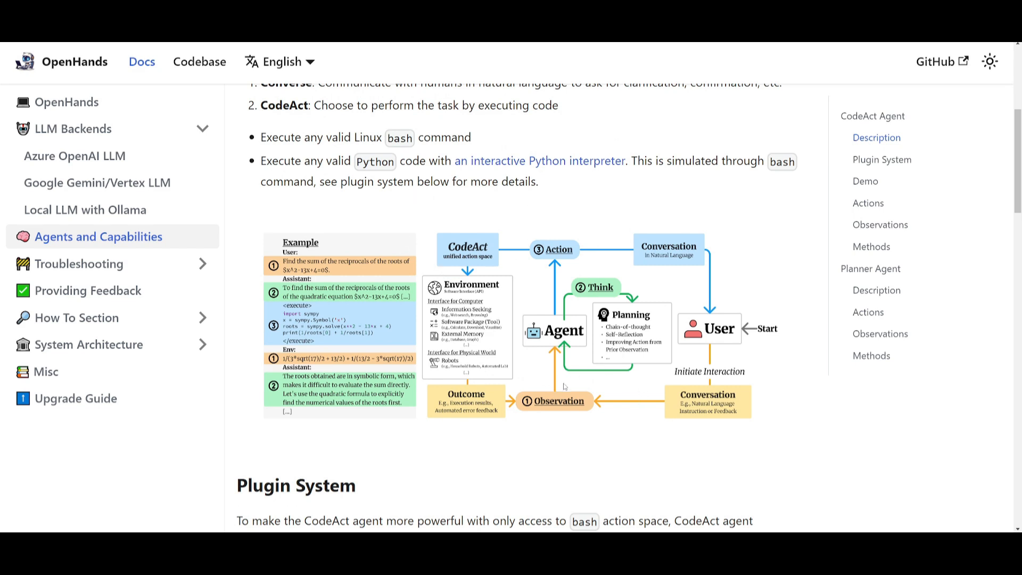
pyautogui.moveTo(511, 387)
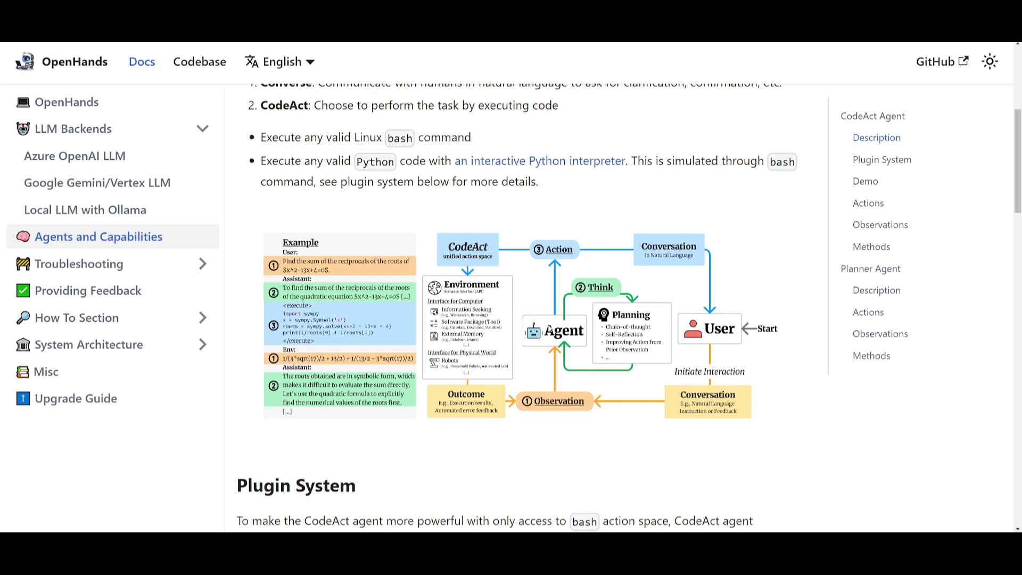
pyautogui.moveTo(598, 352)
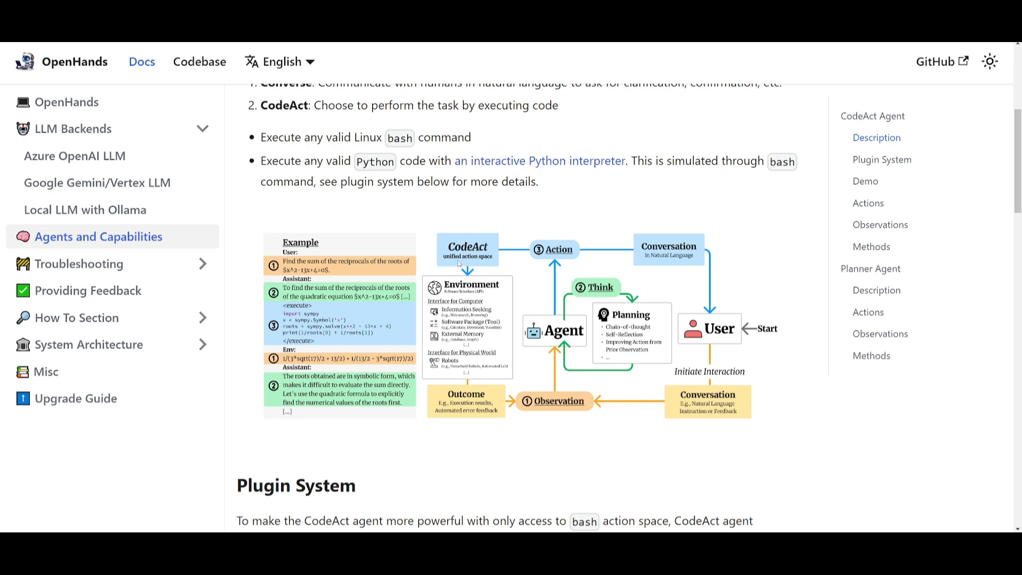
pyautogui.moveTo(458, 299)
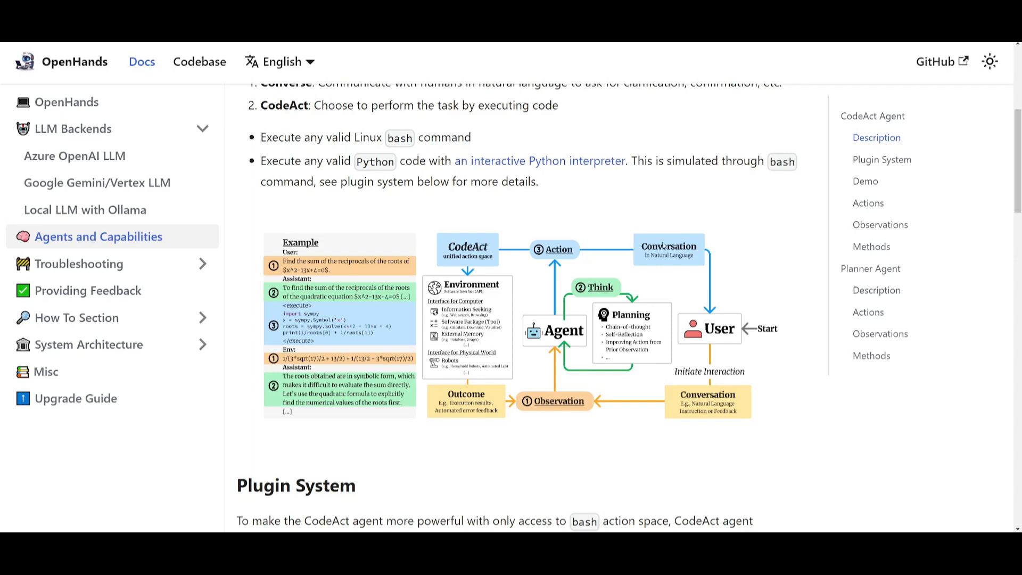
pyautogui.moveTo(712, 325)
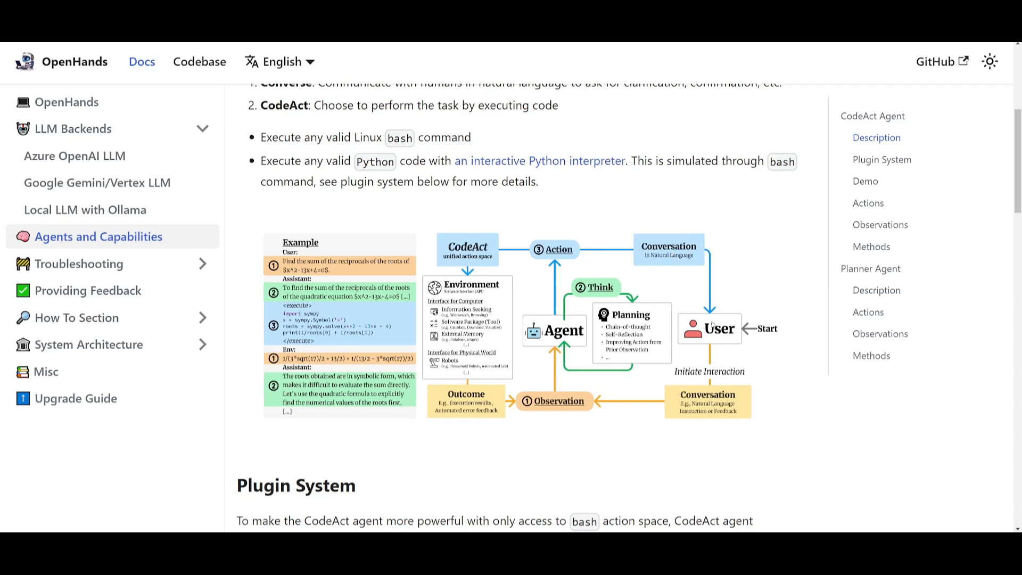
pyautogui.moveTo(590, 174)
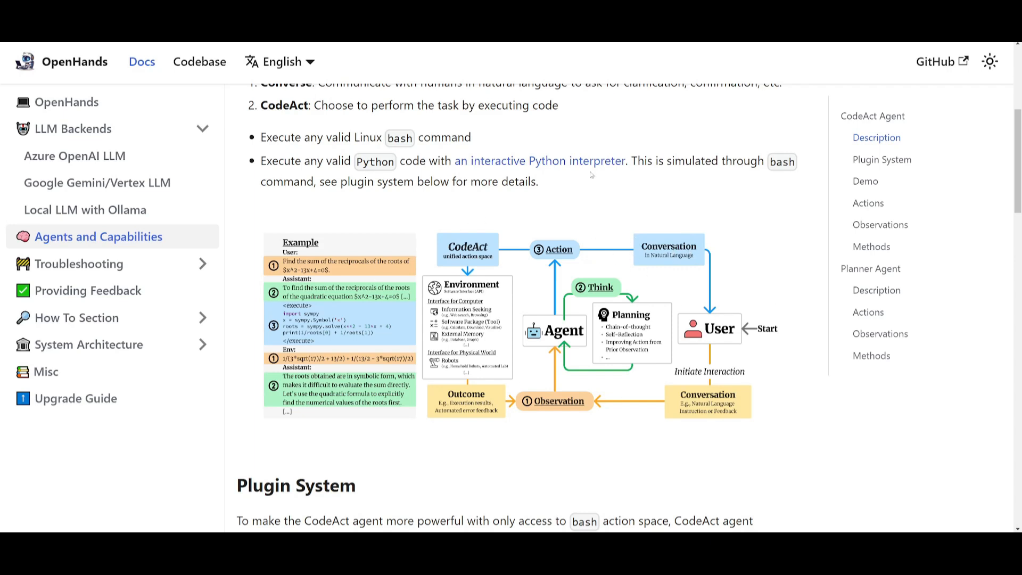
pyautogui.moveTo(575, 282)
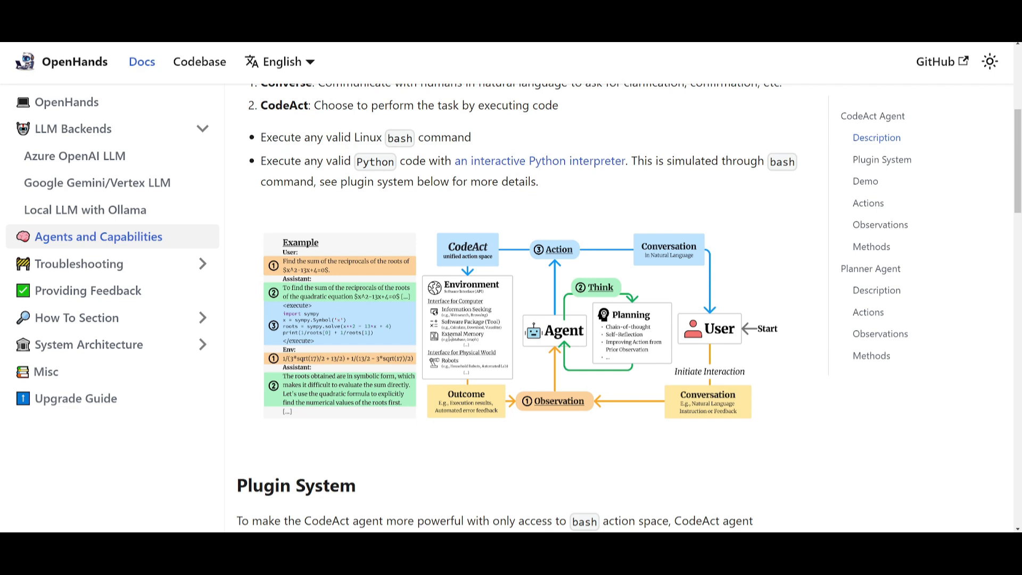
pyautogui.moveTo(584, 317)
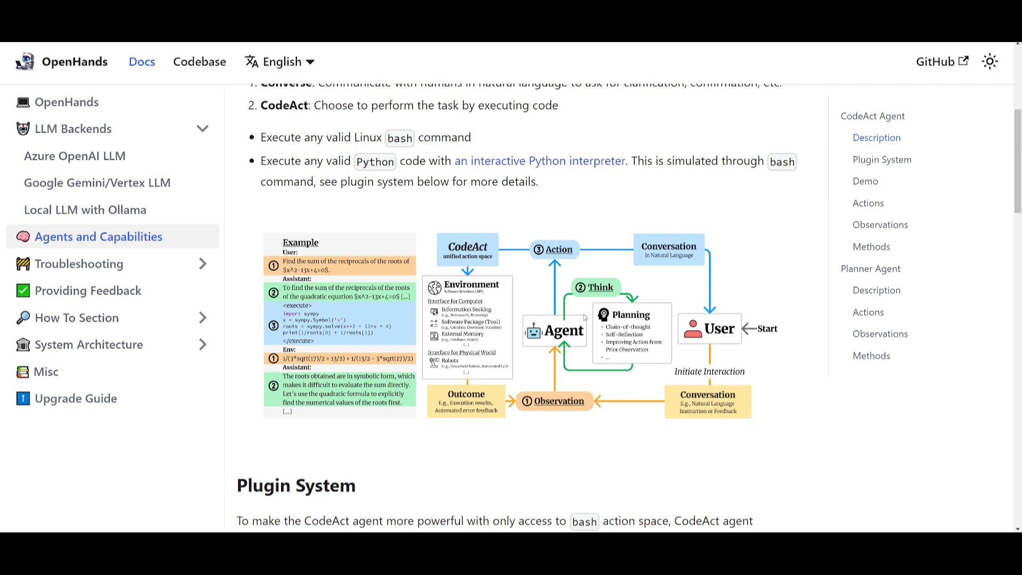
pyautogui.moveTo(520, 253)
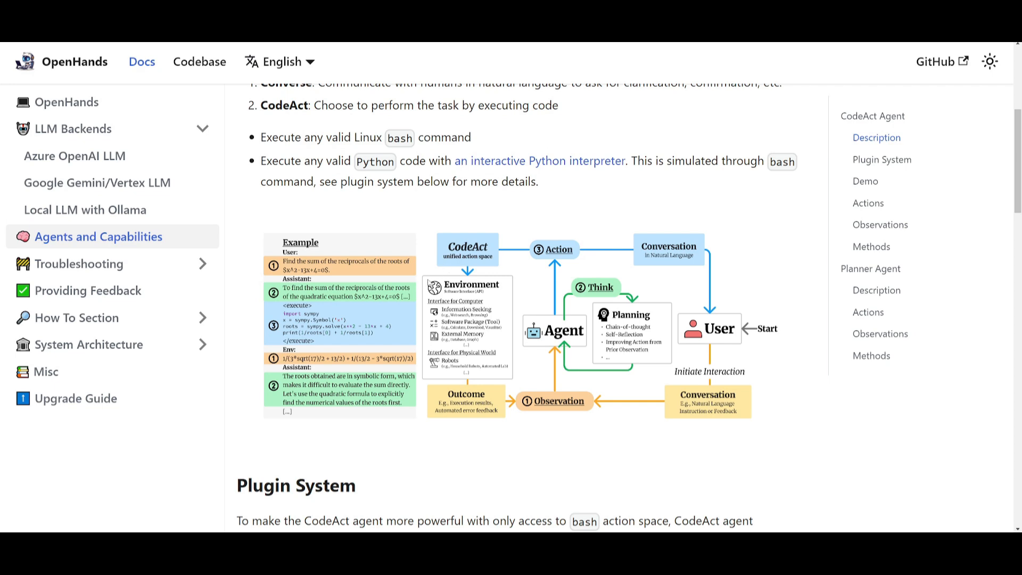
pyautogui.scroll(3)
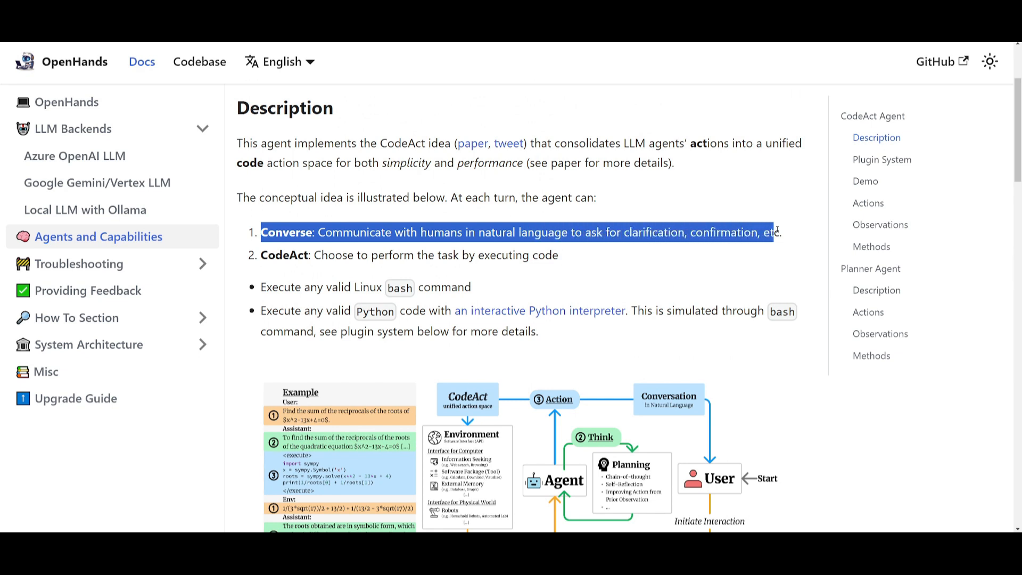
pyautogui.scroll(-3)
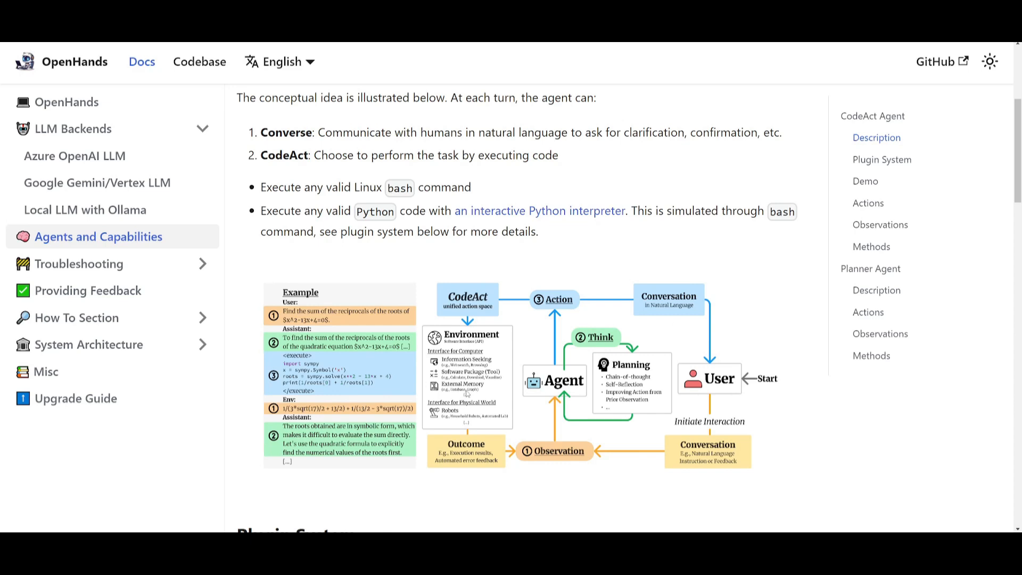
pyautogui.scroll(3)
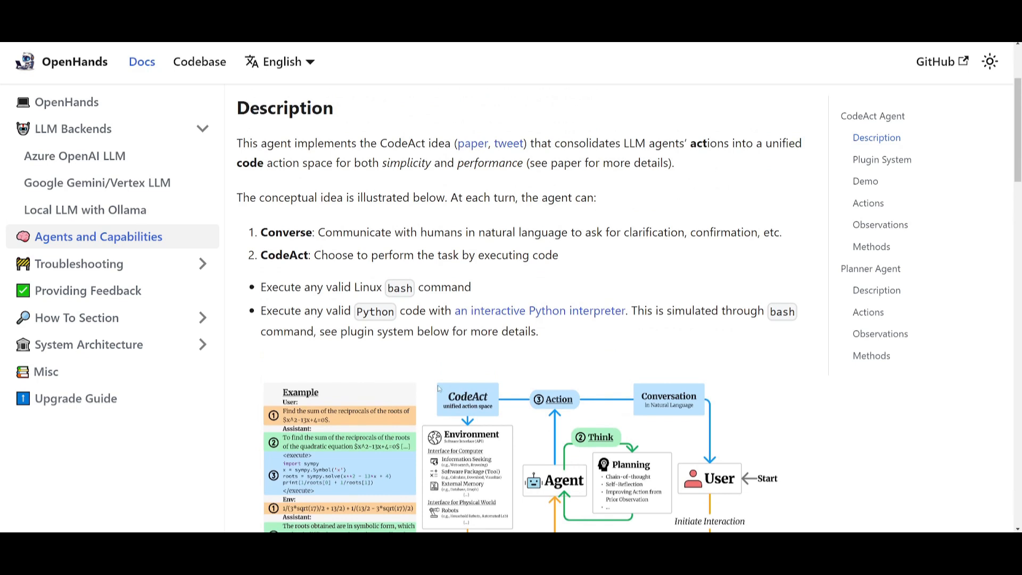
pyautogui.moveTo(440, 388)
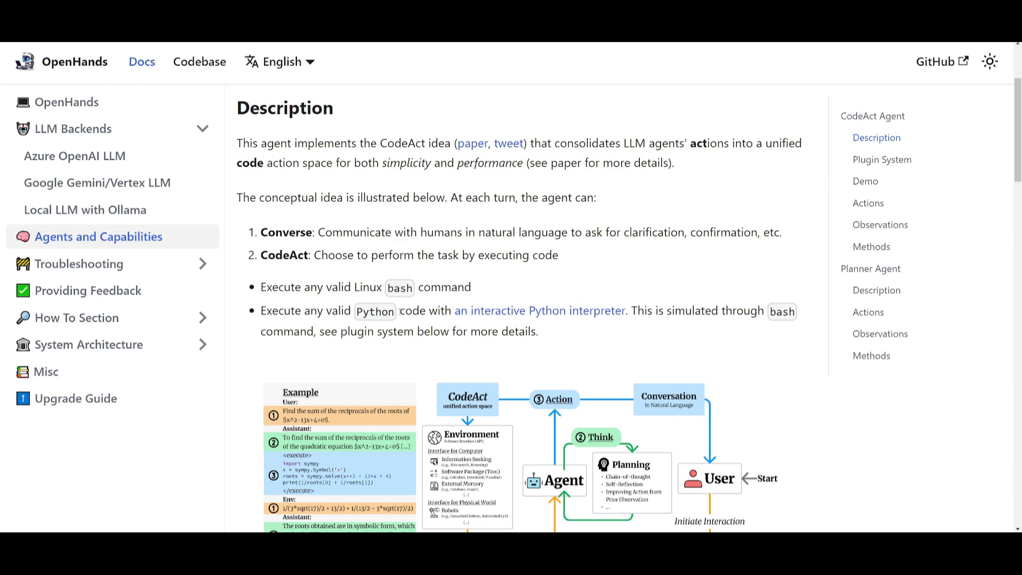
pyautogui.moveTo(355, 303)
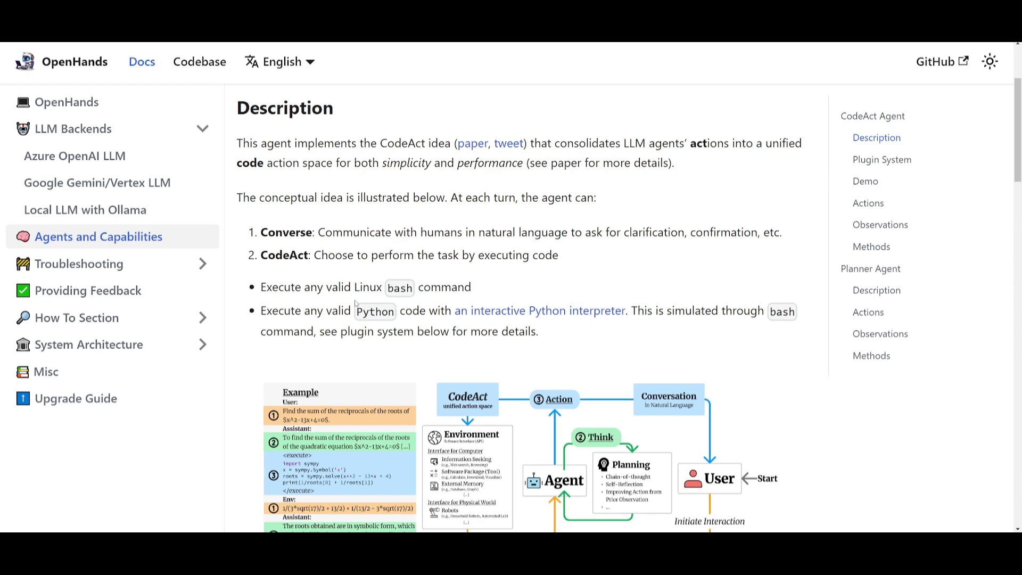
pyautogui.moveTo(539, 311)
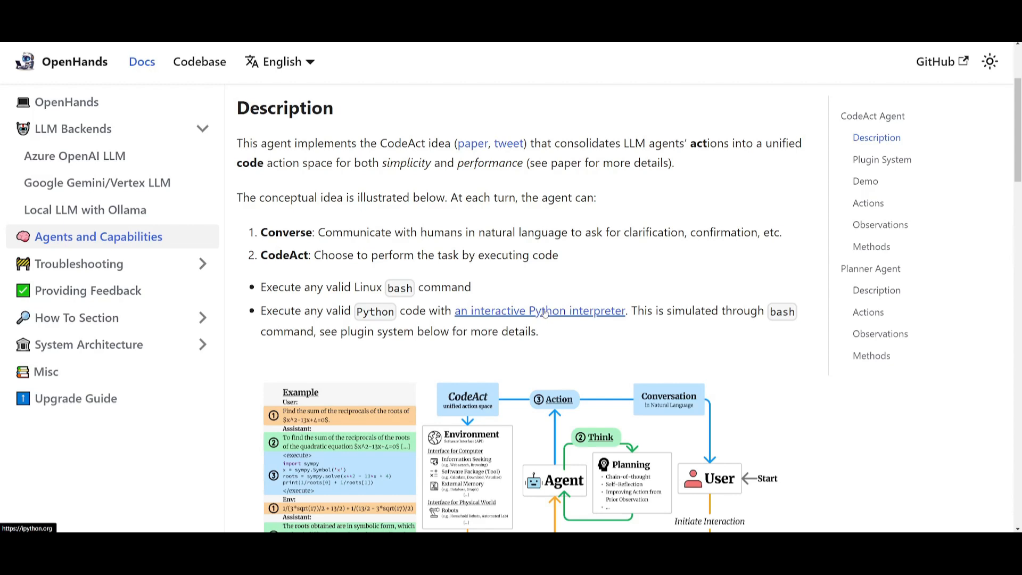
pyautogui.moveTo(694, 301)
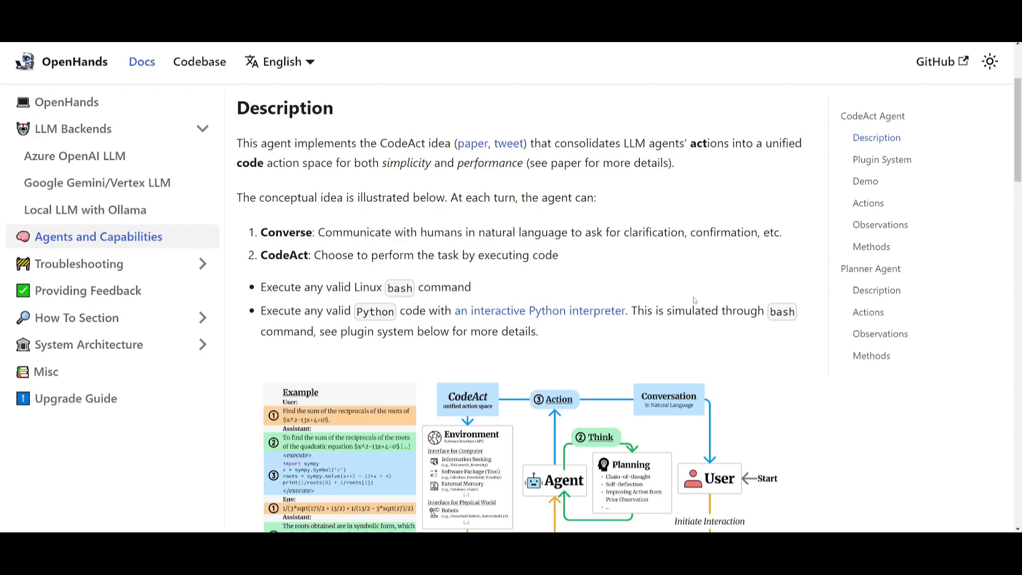
pyautogui.moveTo(572, 334)
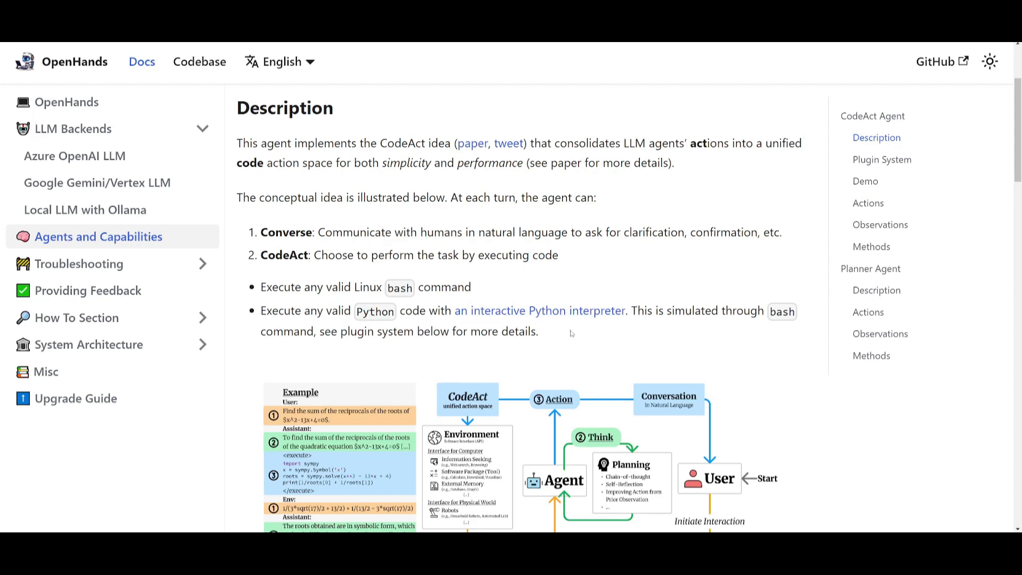
pyautogui.scroll(-3)
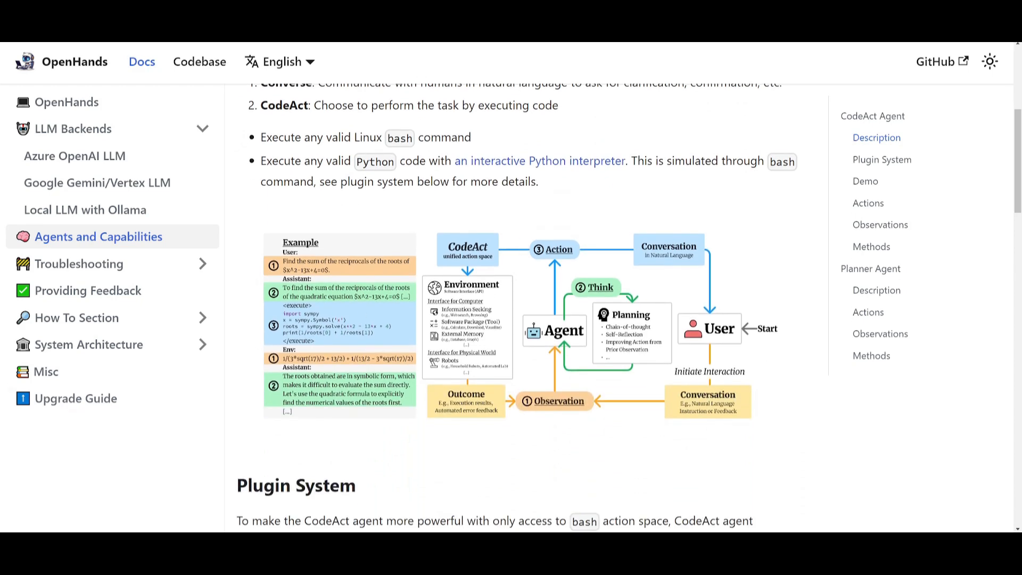
# Step: Scroll past CodeAct's Demo, Actions, Observations and Methods to the Planner Agent heading
pyautogui.scroll(-3)
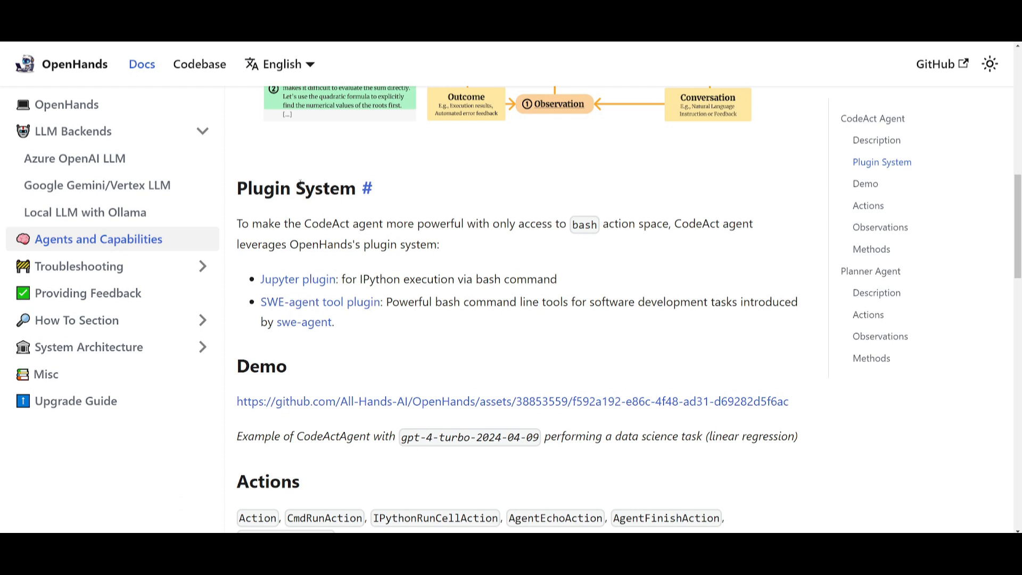
pyautogui.moveTo(284, 204)
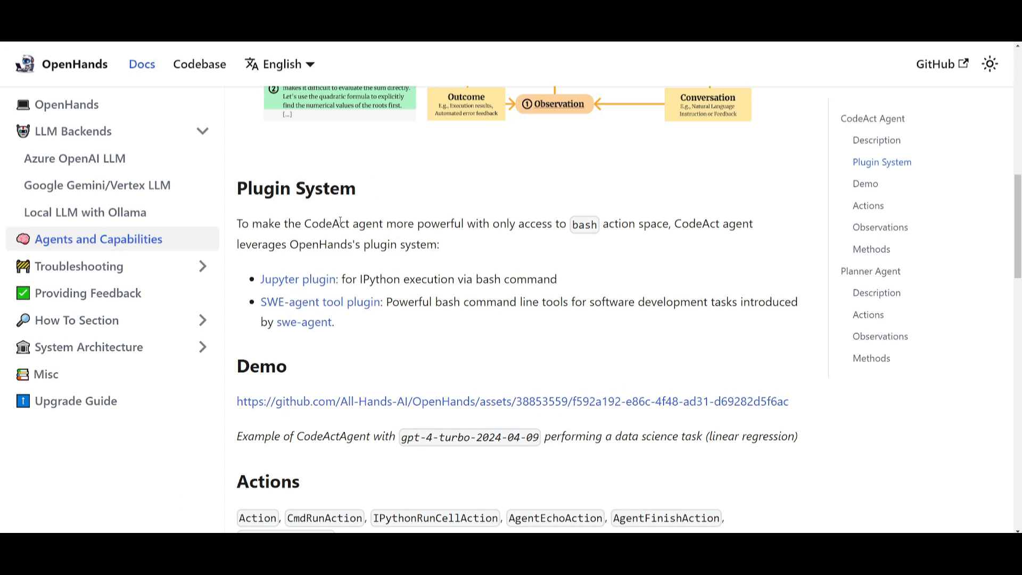
pyautogui.moveTo(702, 221)
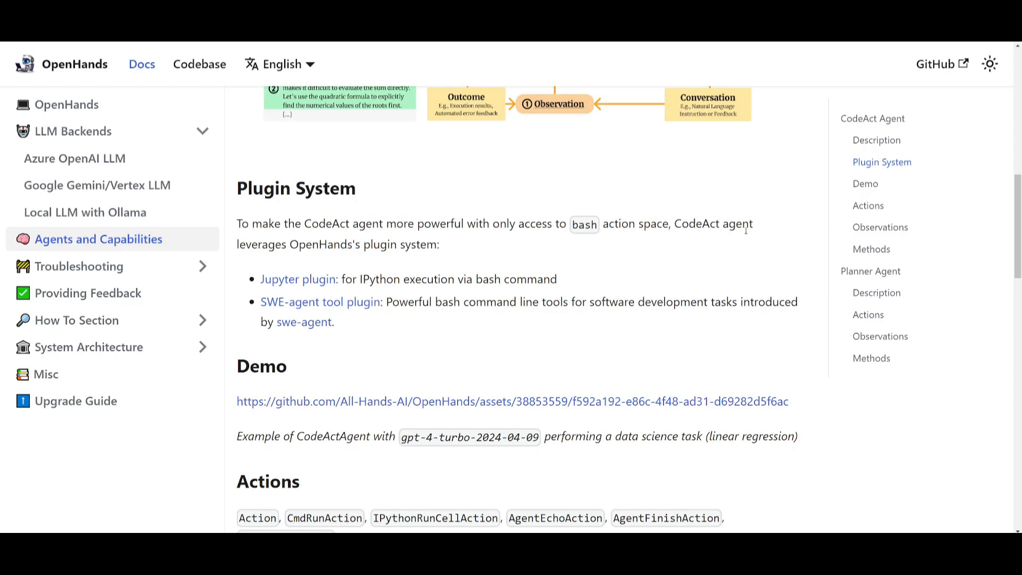
pyautogui.moveTo(296, 189)
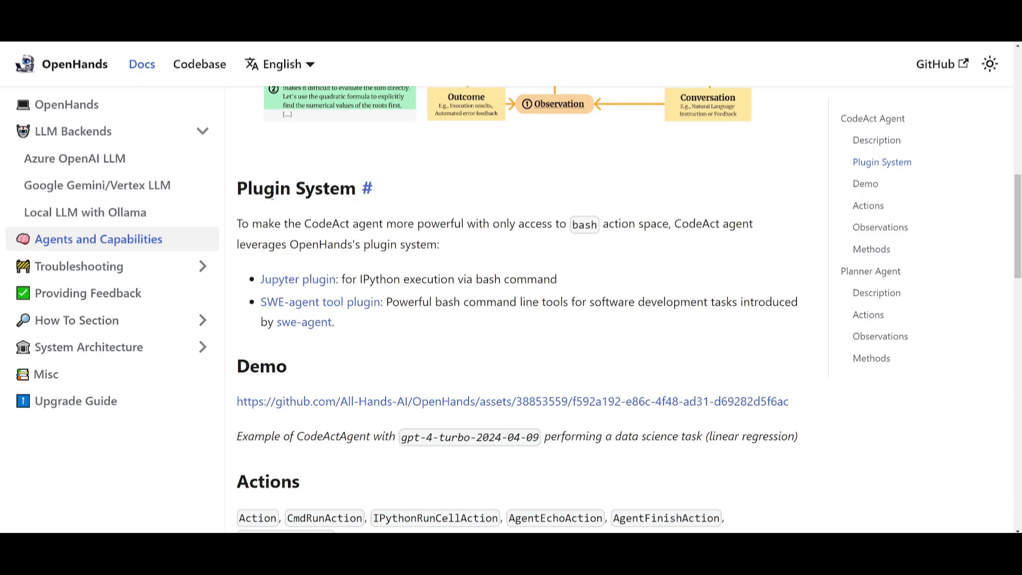
pyautogui.scroll(-3)
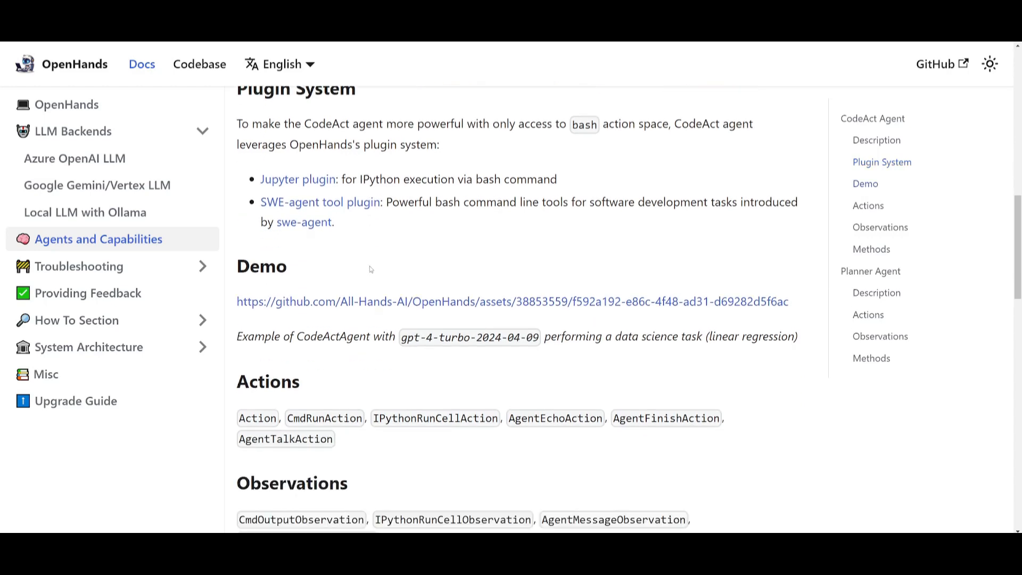
pyautogui.scroll(-3)
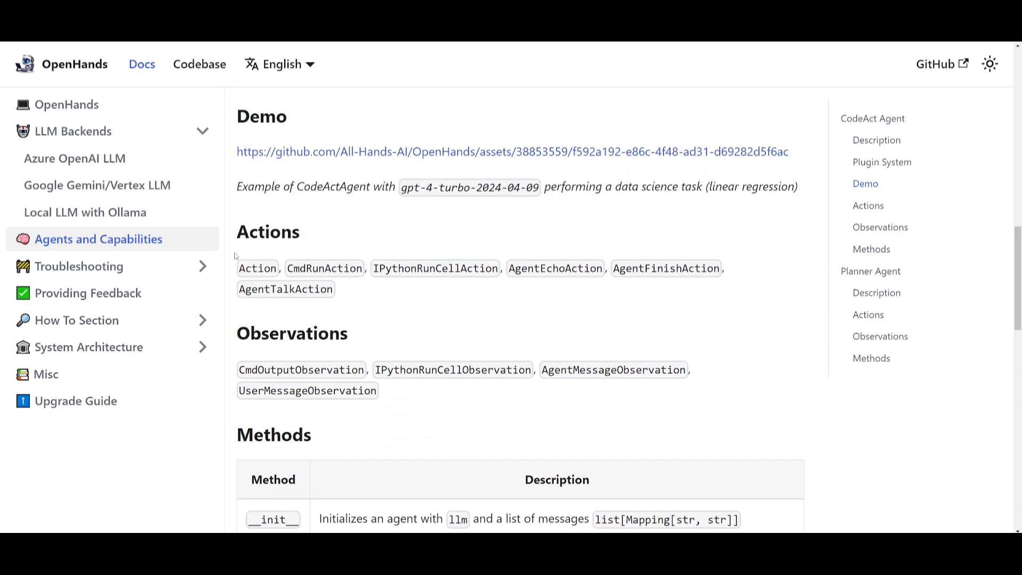
pyautogui.scroll(-3)
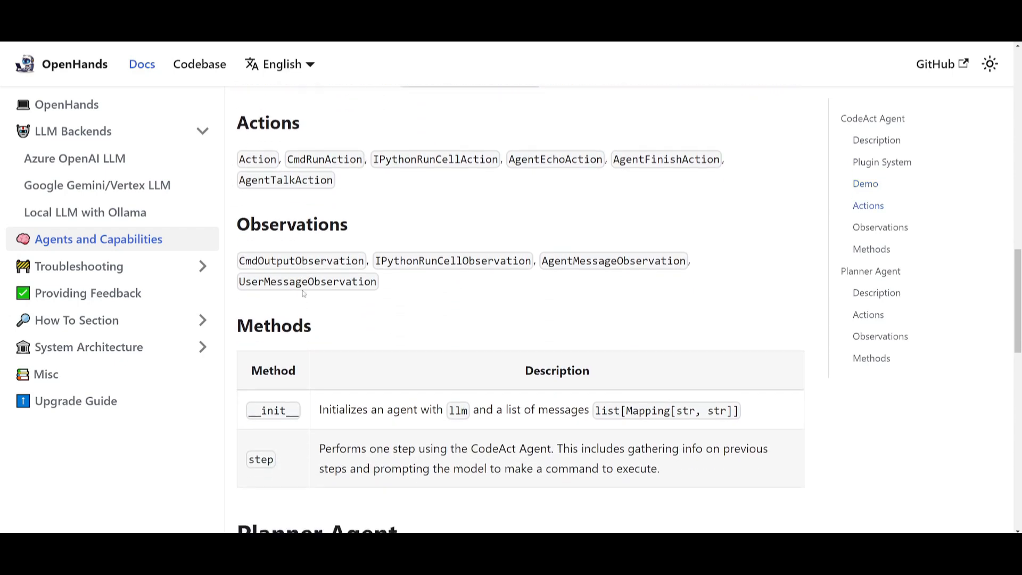
pyautogui.scroll(-3)
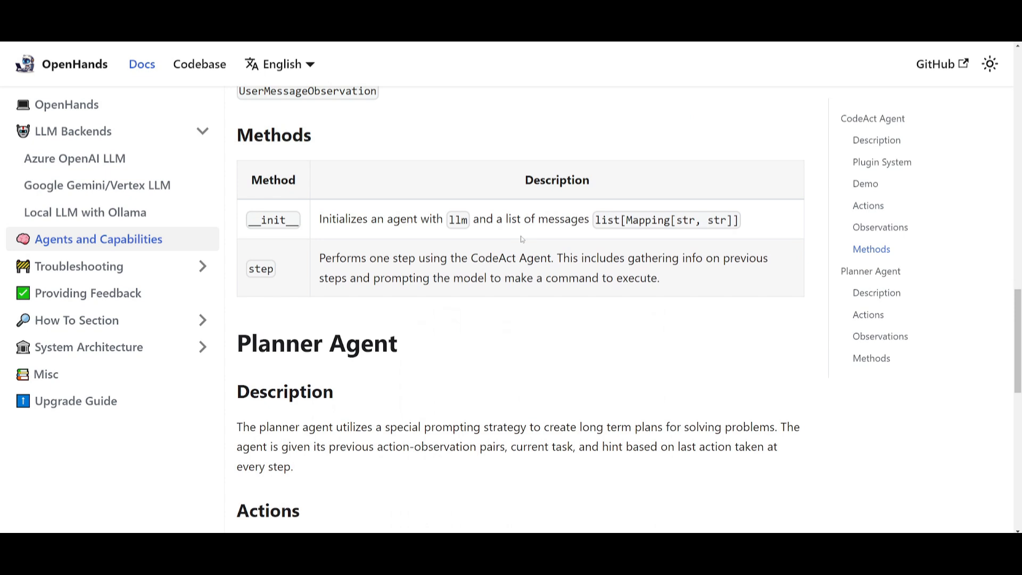
# Step: Finish reading the Planner Agent section and open the Local LLM with Ollama guide
pyautogui.scroll(-3)
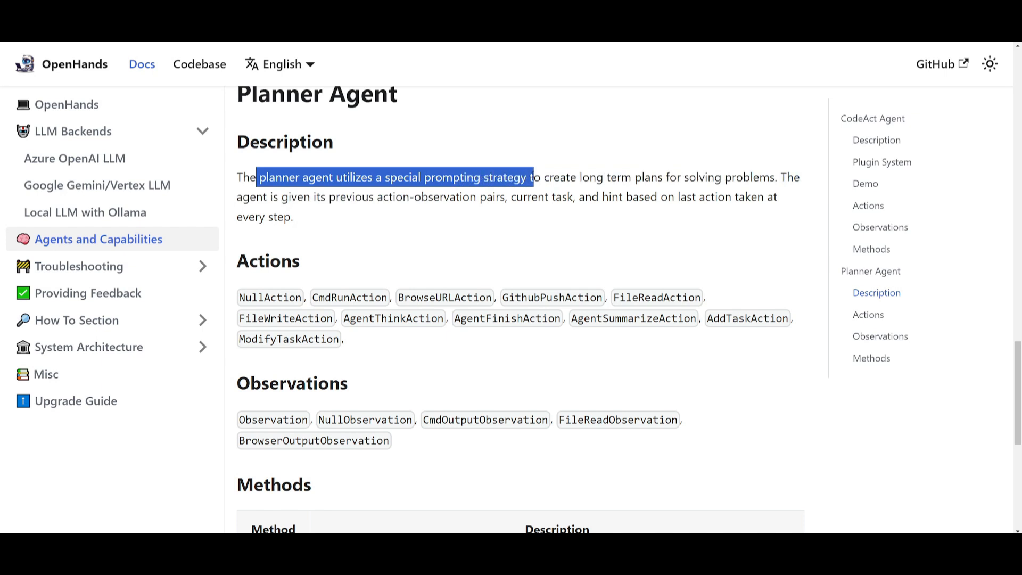
pyautogui.click(605, 183)
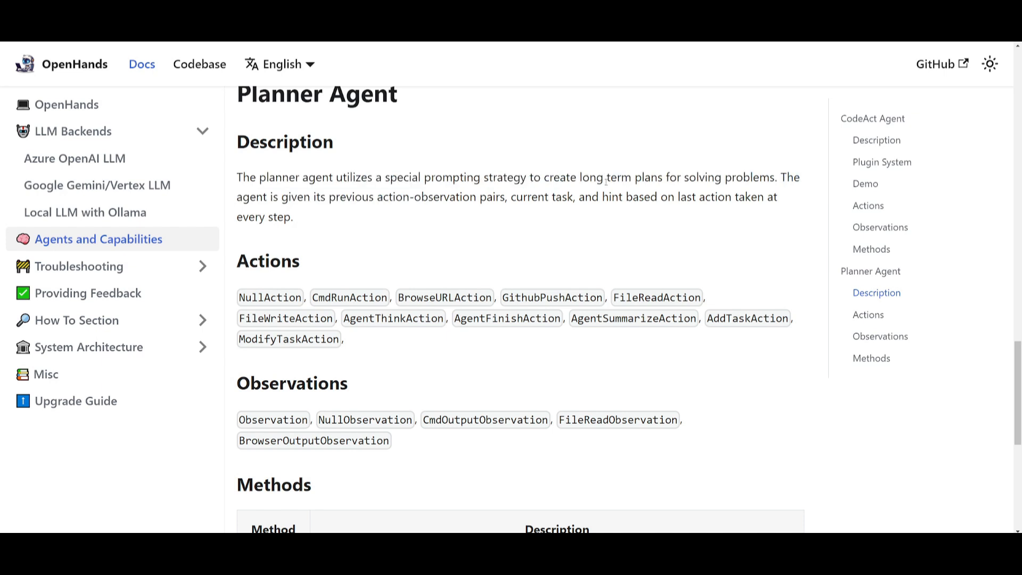
pyautogui.moveTo(785, 205)
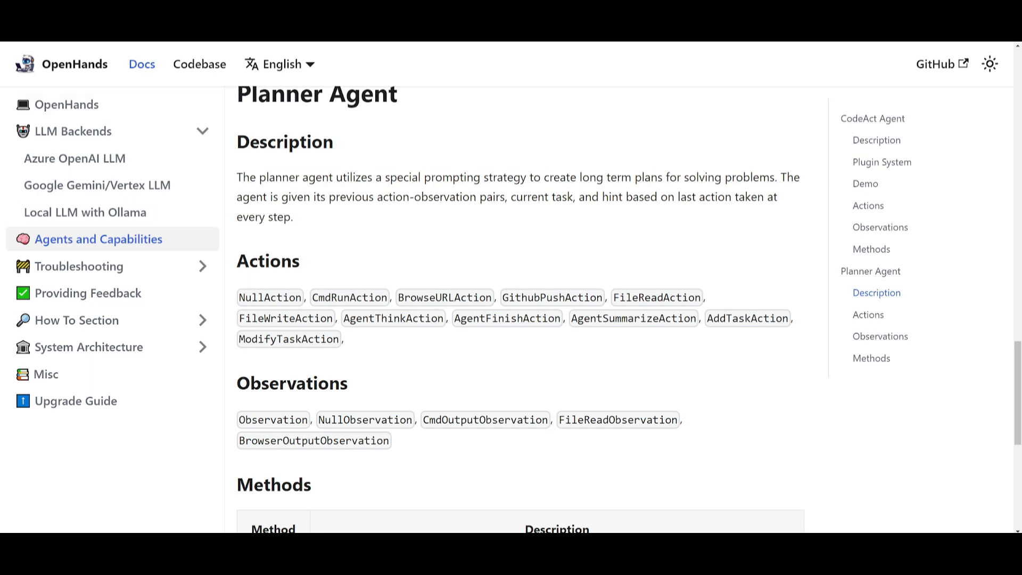
pyautogui.click(84, 212)
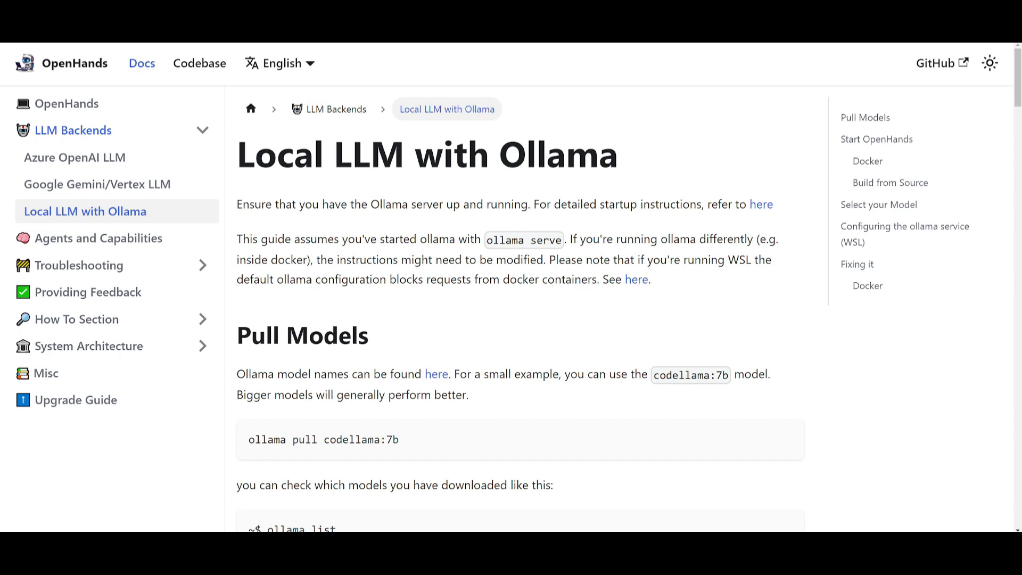
# Step: Read through Pull Models to the Start OpenHands Docker section
pyautogui.scroll(-3)
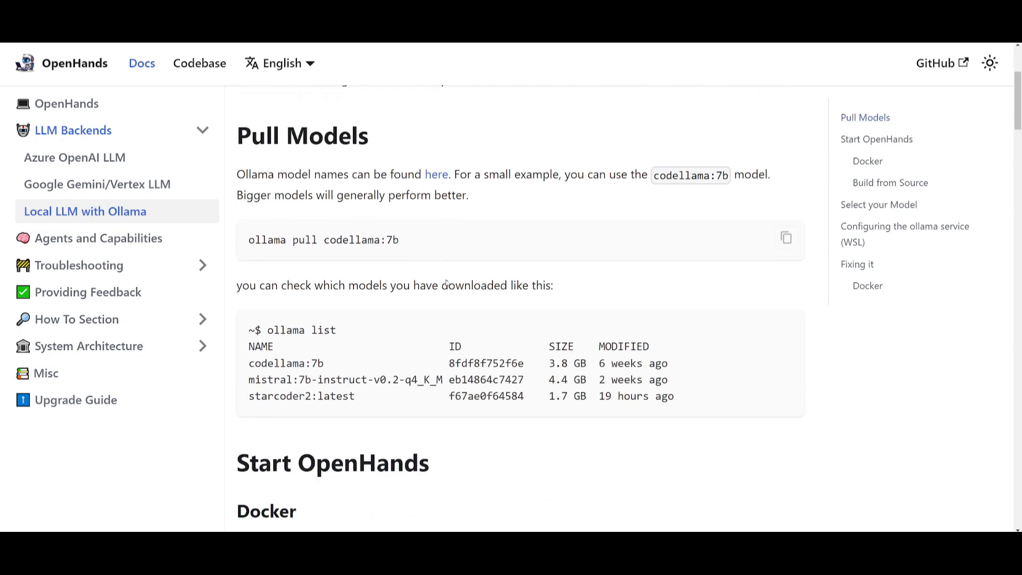
pyautogui.scroll(-3)
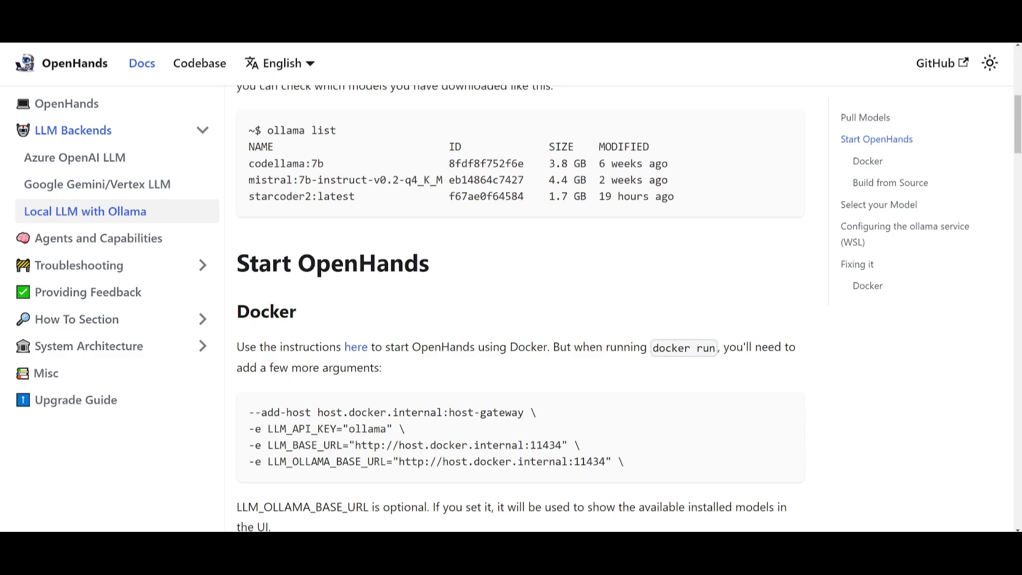
pyautogui.click(936, 62)
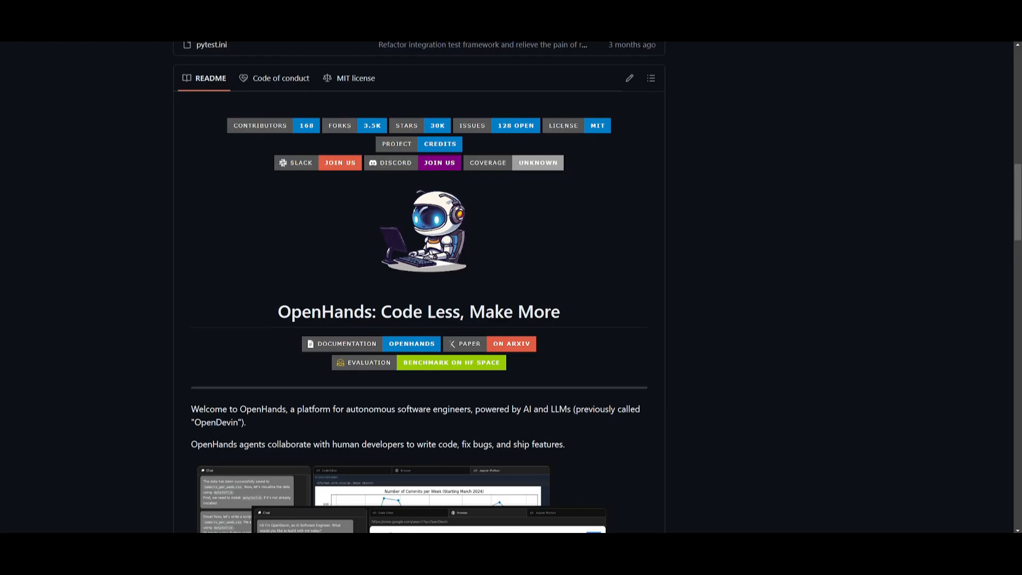
# Step: Scroll the OpenHands README past the badges to the welcome text and agent interface screenshot
pyautogui.scroll(-3)
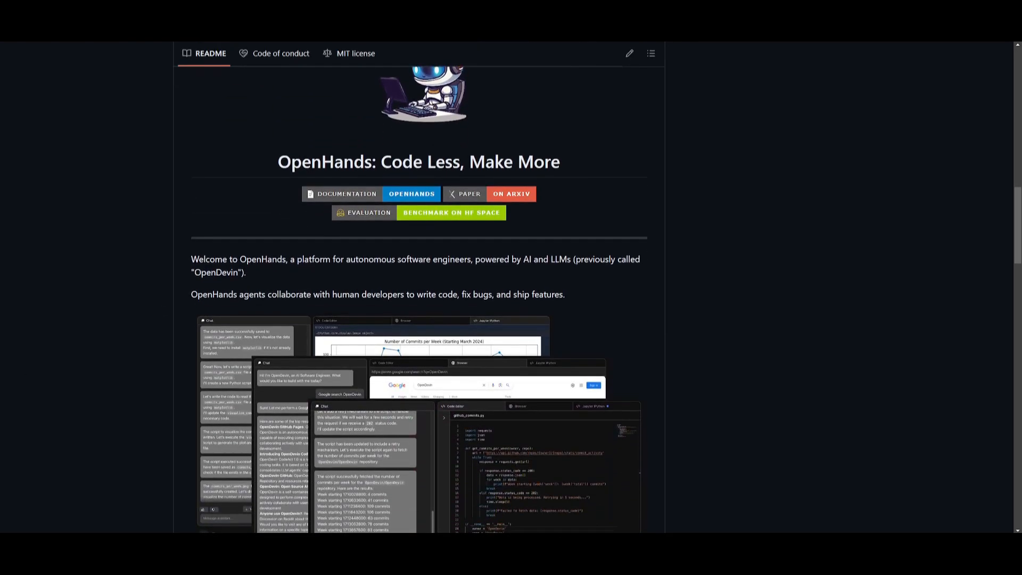
pyautogui.scroll(-3)
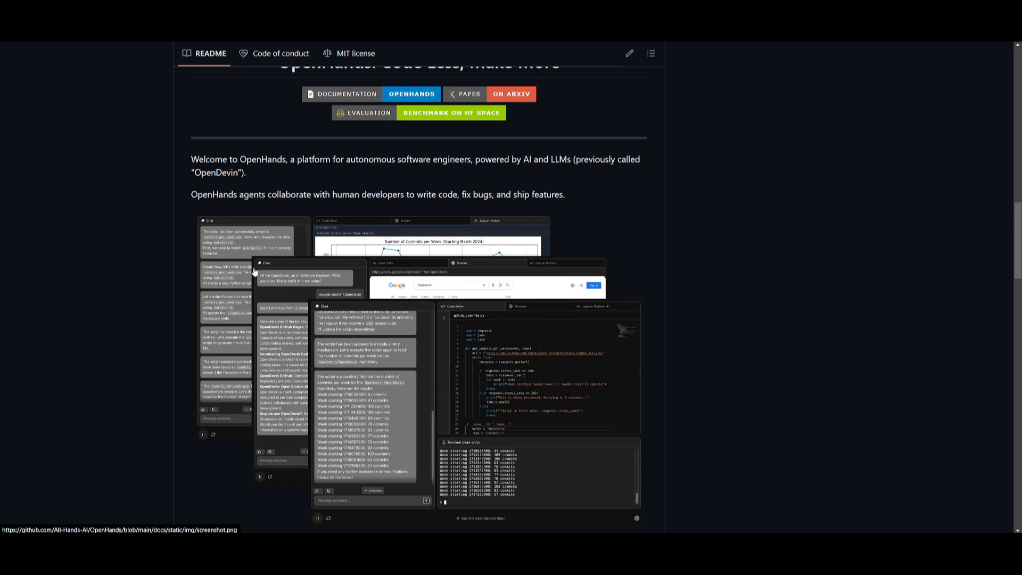
pyautogui.scroll(-3)
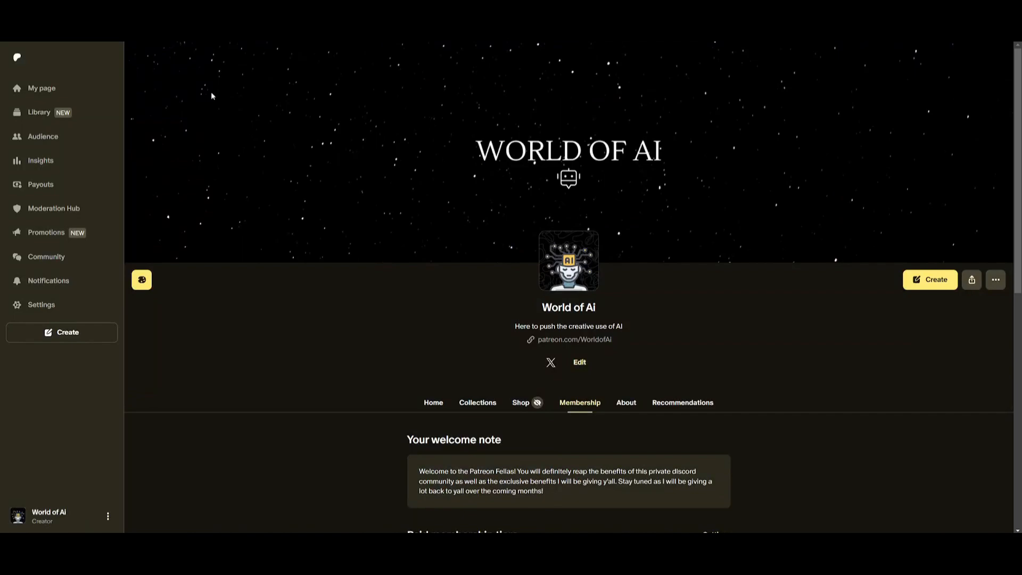
pyautogui.moveTo(394, 419)
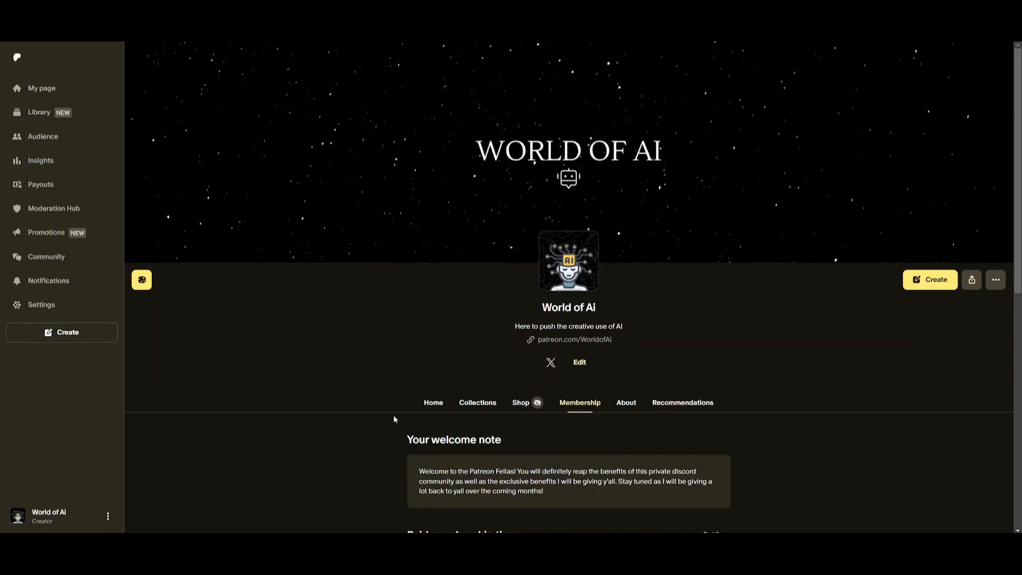
# Step: Scroll the Patreon and X pages, then browse the WorldofAI YouTube Videos tab uploads
pyautogui.scroll(-3)
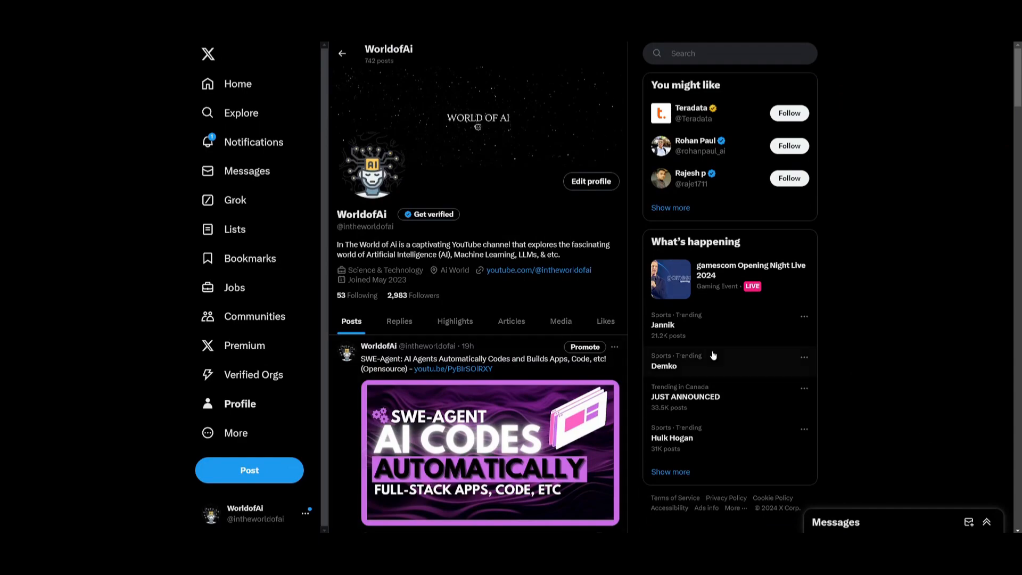
pyautogui.scroll(-3)
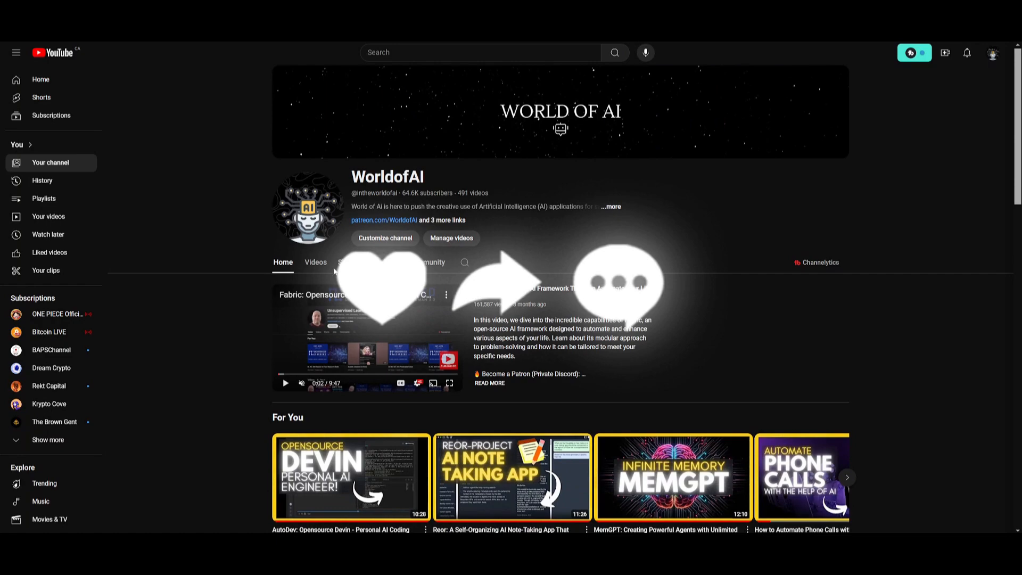
pyautogui.click(314, 262)
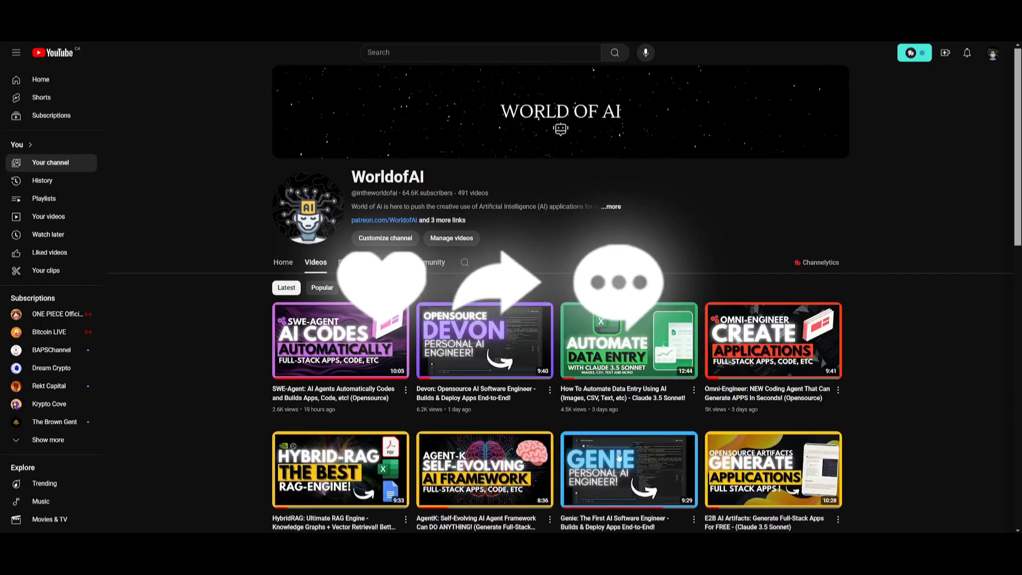
pyautogui.scroll(-3)
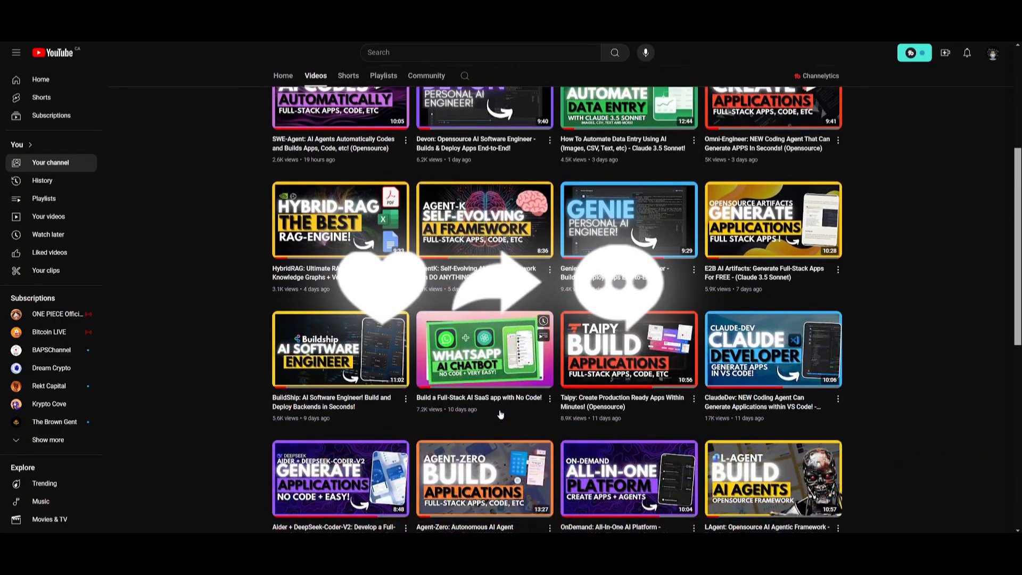
pyautogui.scroll(-3)
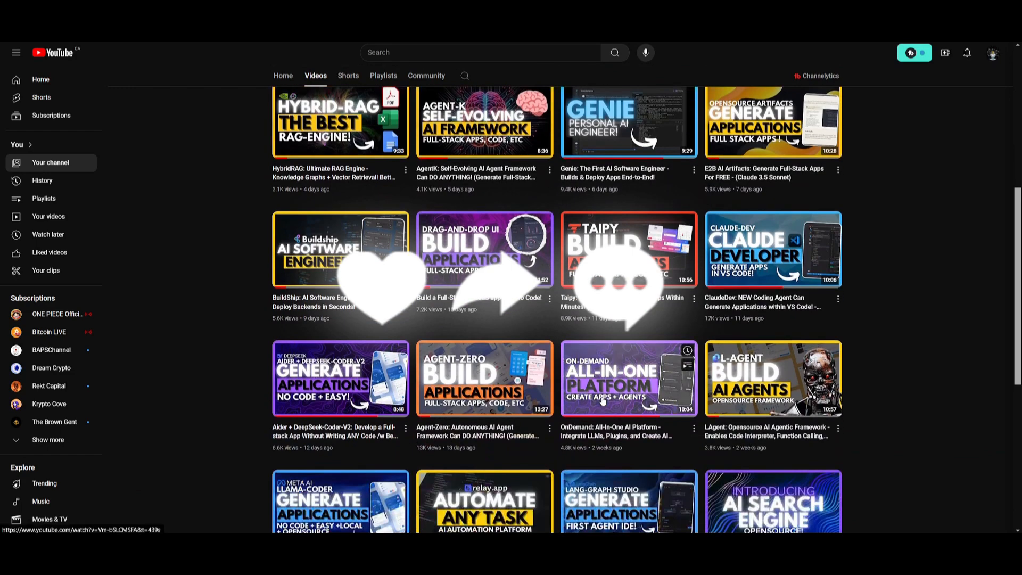
pyautogui.scroll(-3)
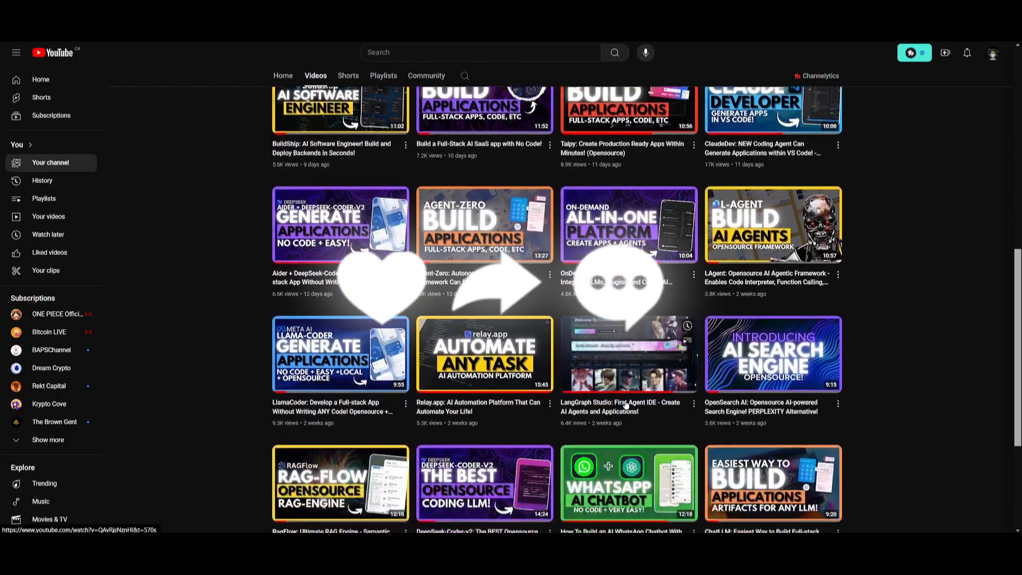
pyautogui.scroll(-3)
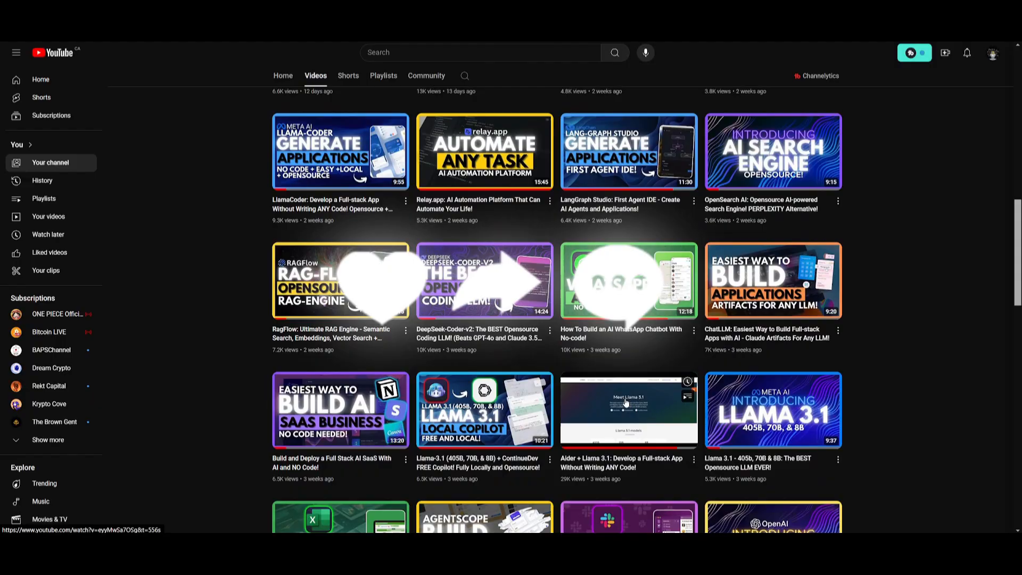
pyautogui.scroll(-3)
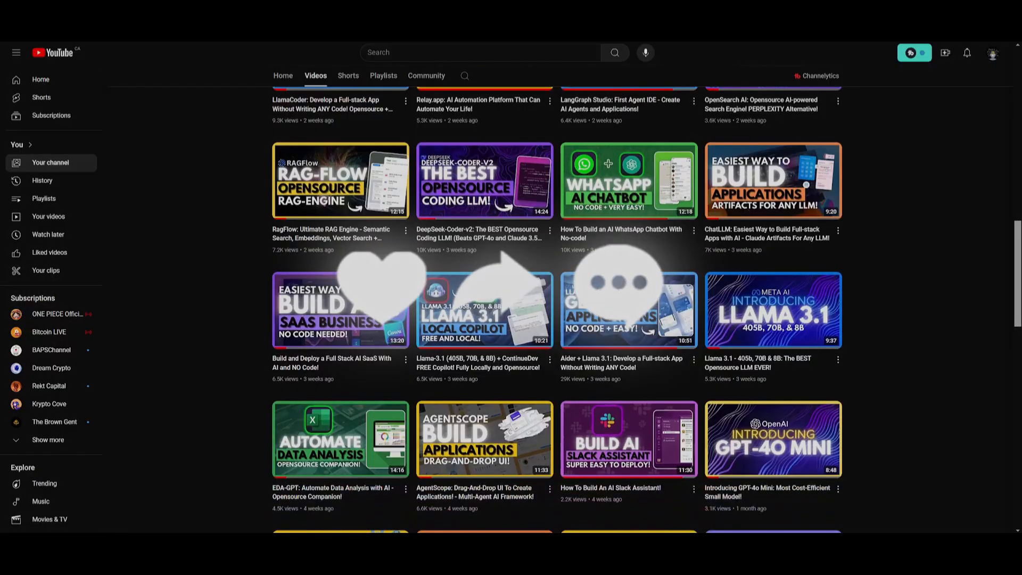